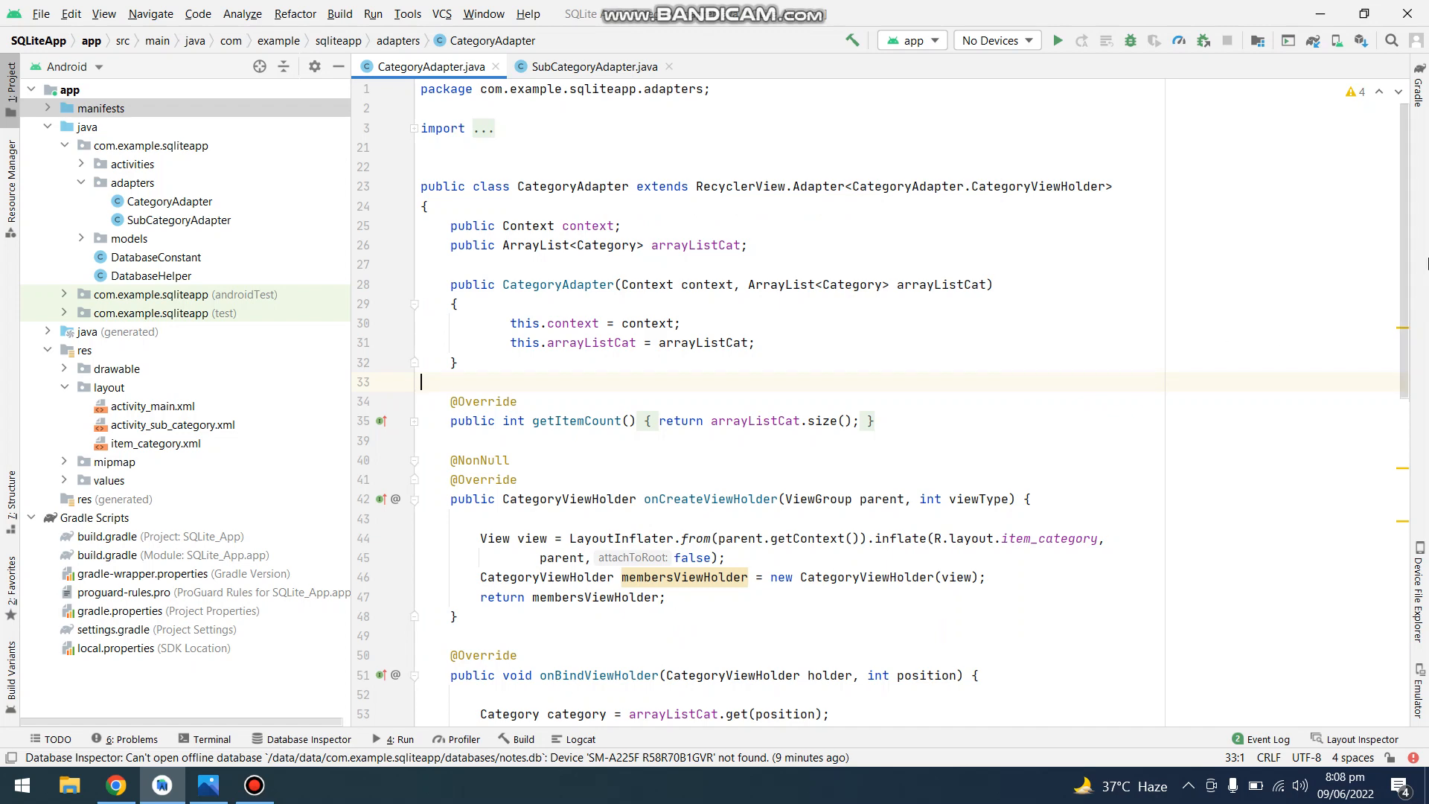
- Scroll down through CategoryAdapter's constructor, item count and view holder code
{"action": "scroll", "scroll_direction": "down", "scroll_amount": 3}
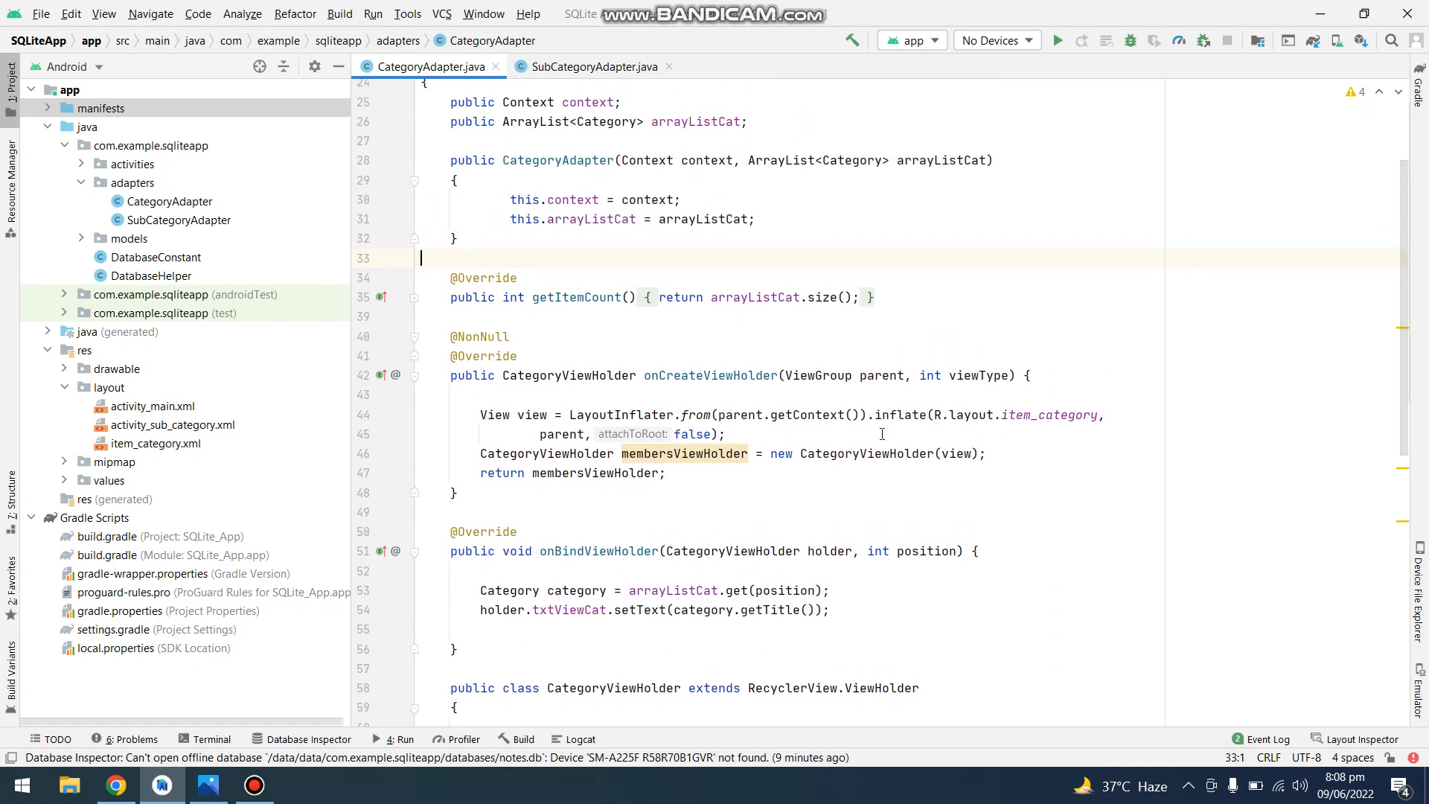
{"action": "mouse_move", "coordinate": [280, 718]}
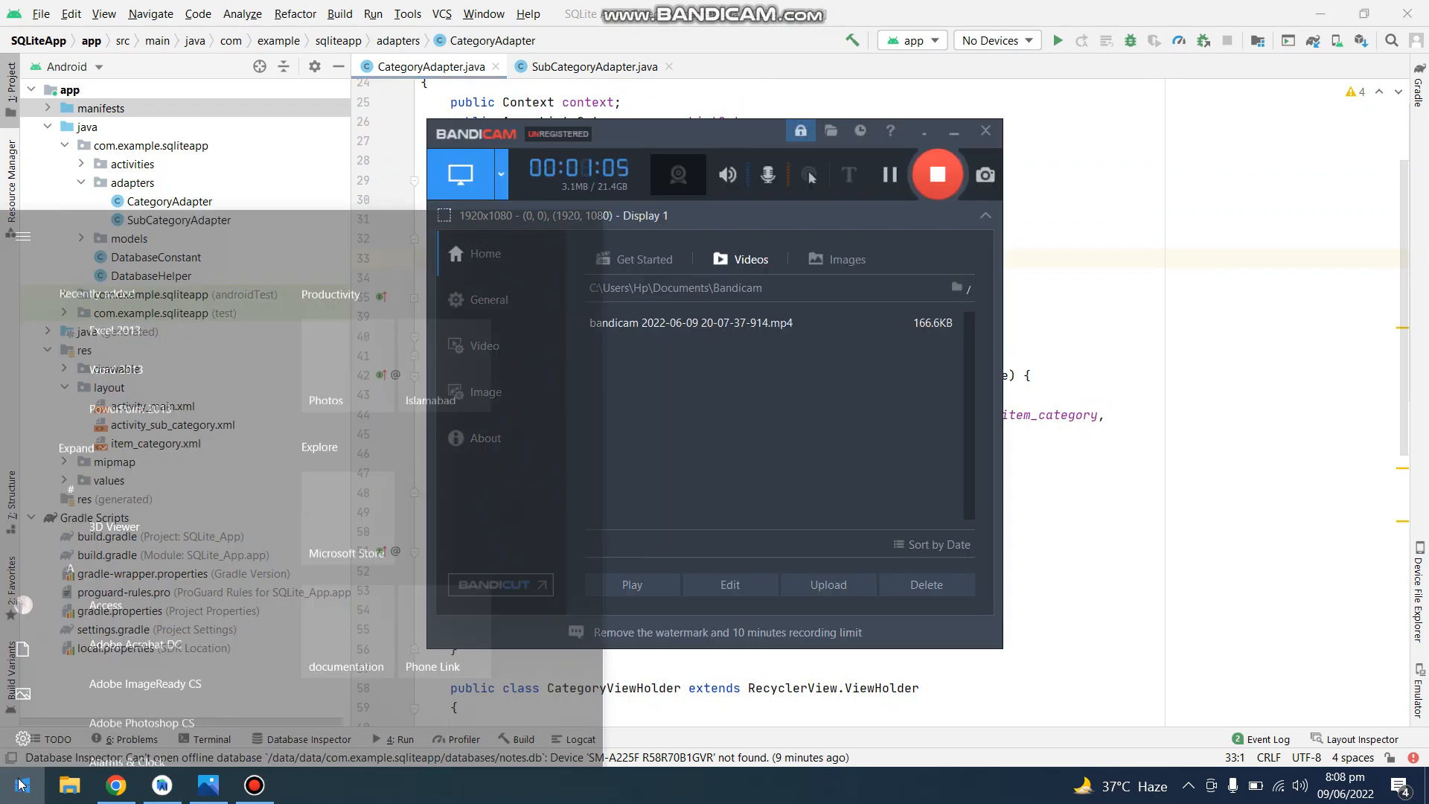
- Launch Samsung Flow from Start and show the mirrored phone home screen
{"action": "type", "text": "flo"}
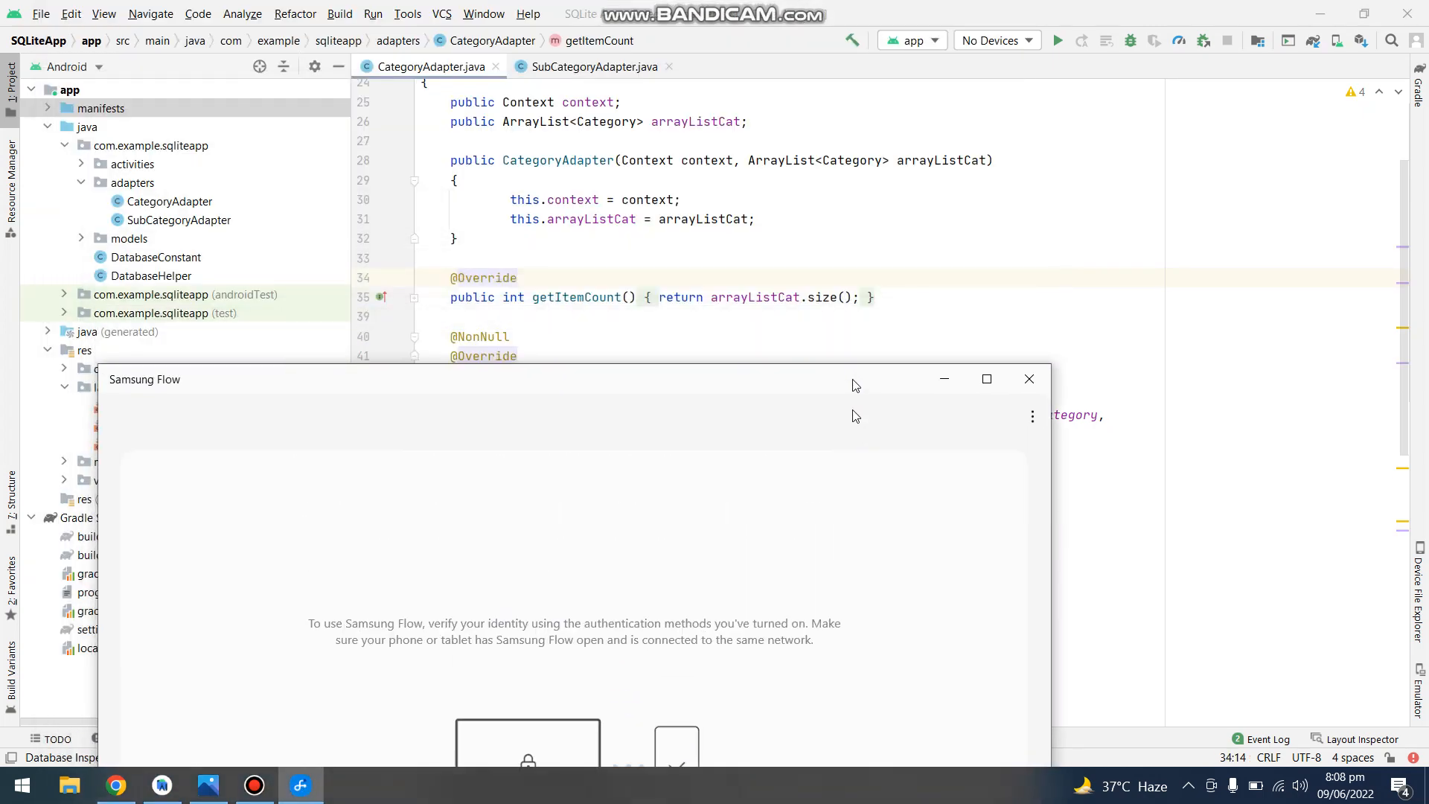
{"action": "left_click", "coordinate": [1029, 378]}
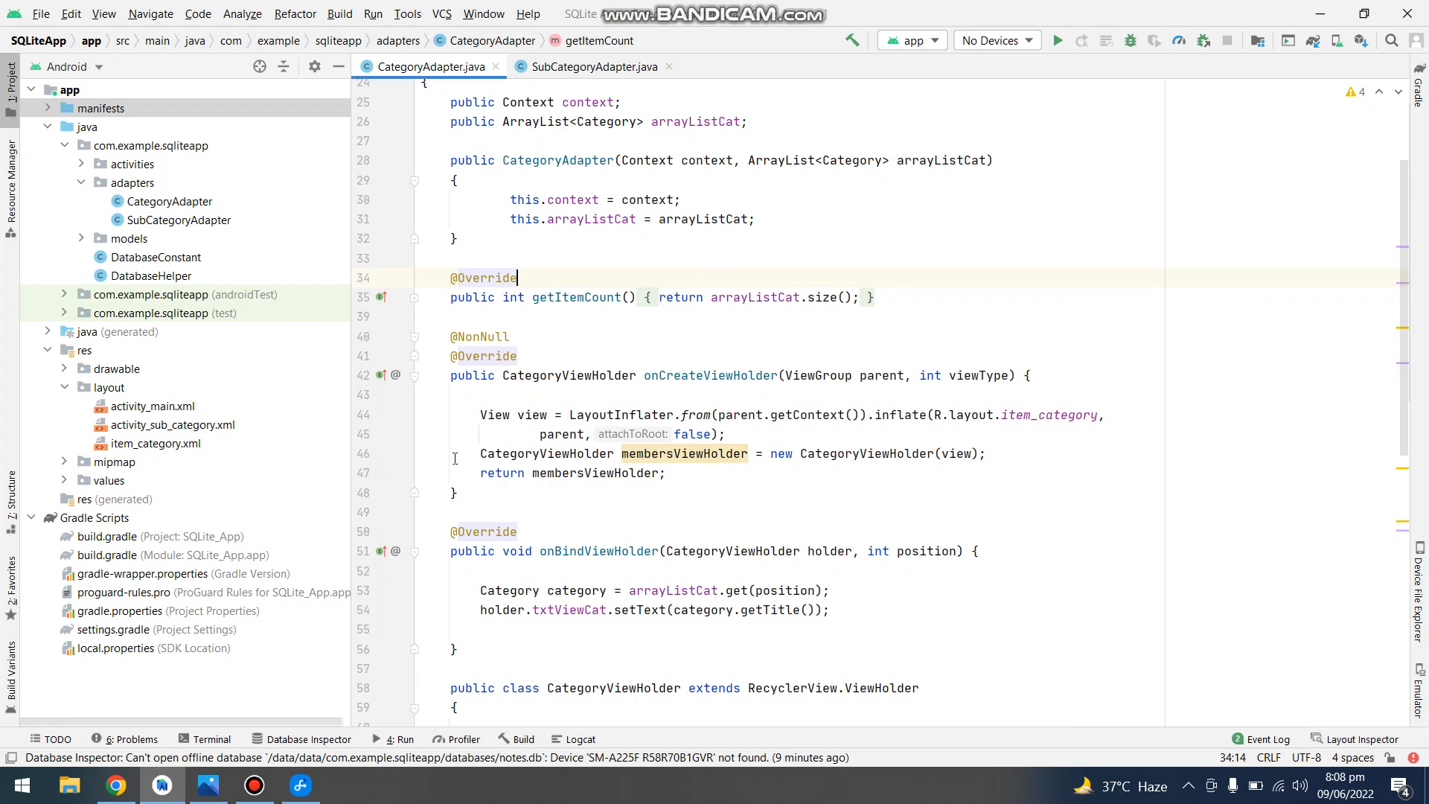
{"action": "left_click", "coordinate": [255, 784]}
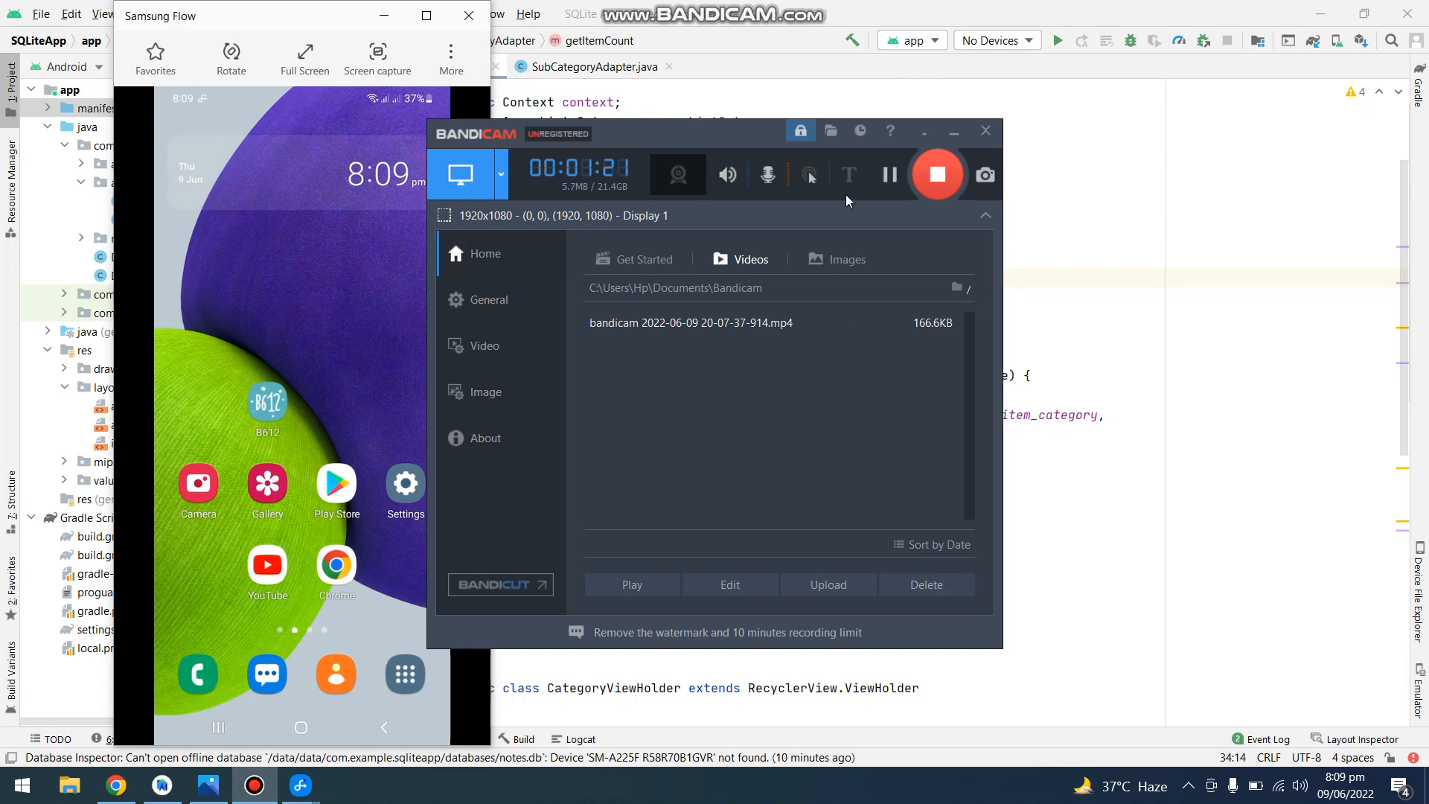
{"action": "mouse_move", "coordinate": [888, 175]}
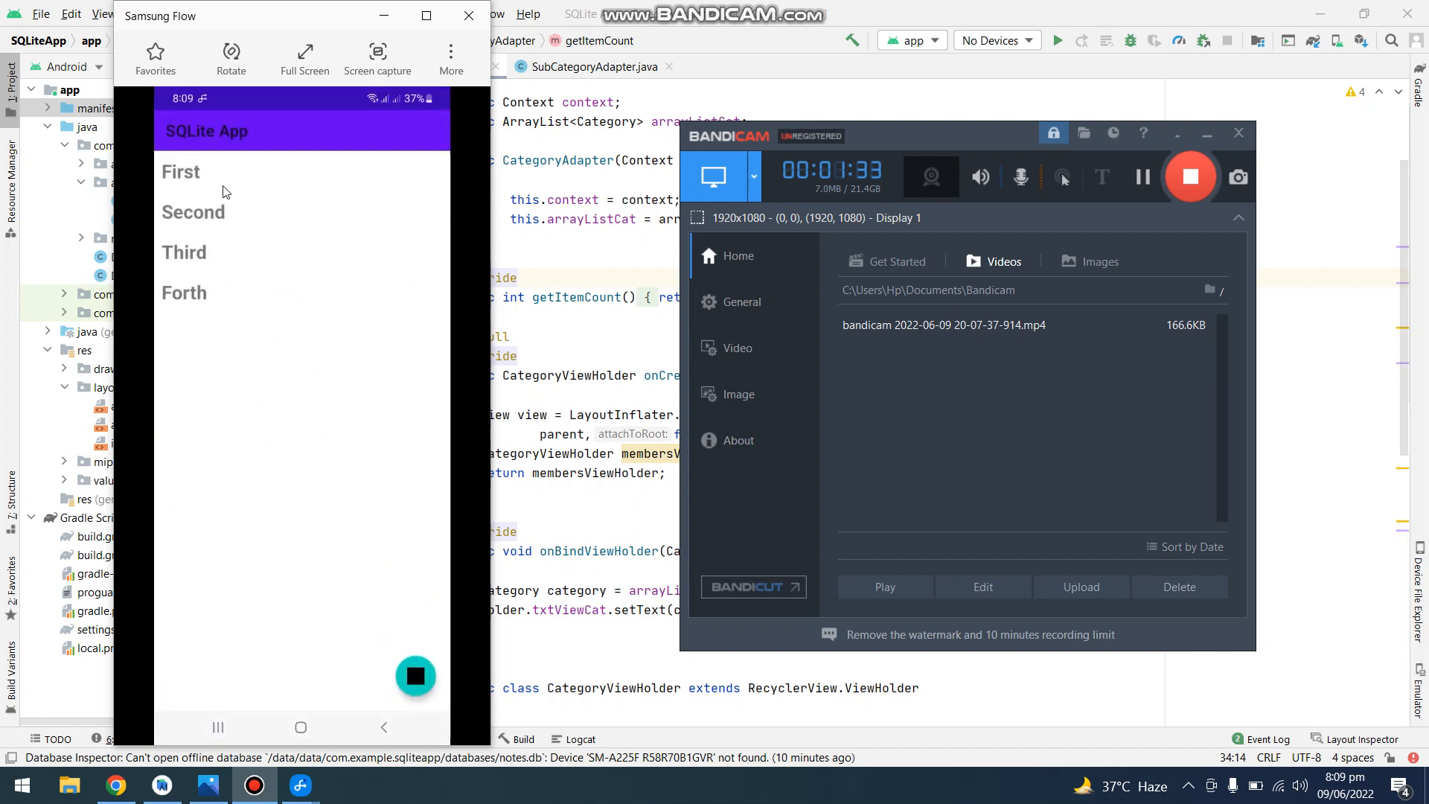
{"action": "mouse_move", "coordinate": [233, 239]}
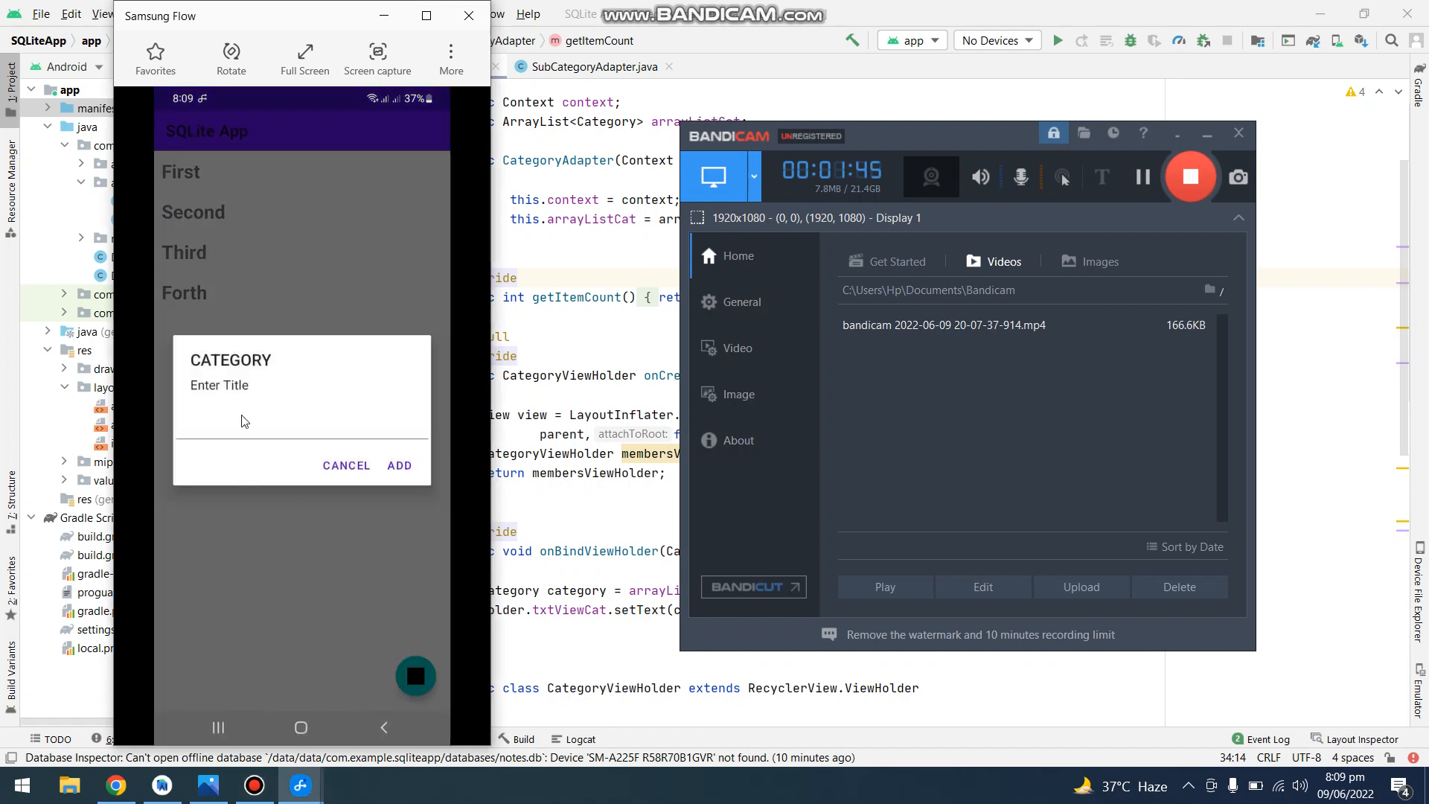
- Enter 'New category' as the category title in SQLite App and save it
{"action": "type", "text": "New cat"}
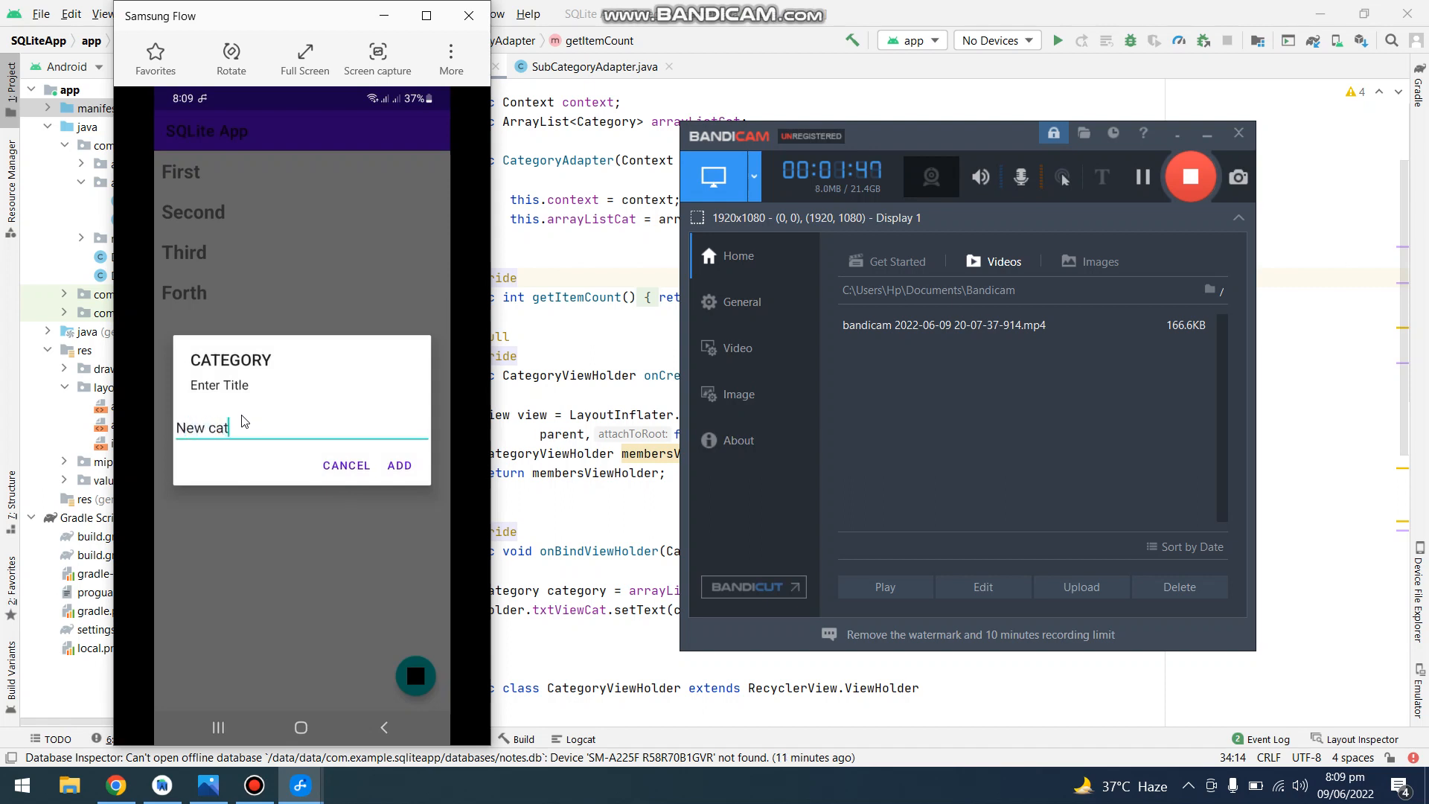
{"action": "type", "text": "egory"}
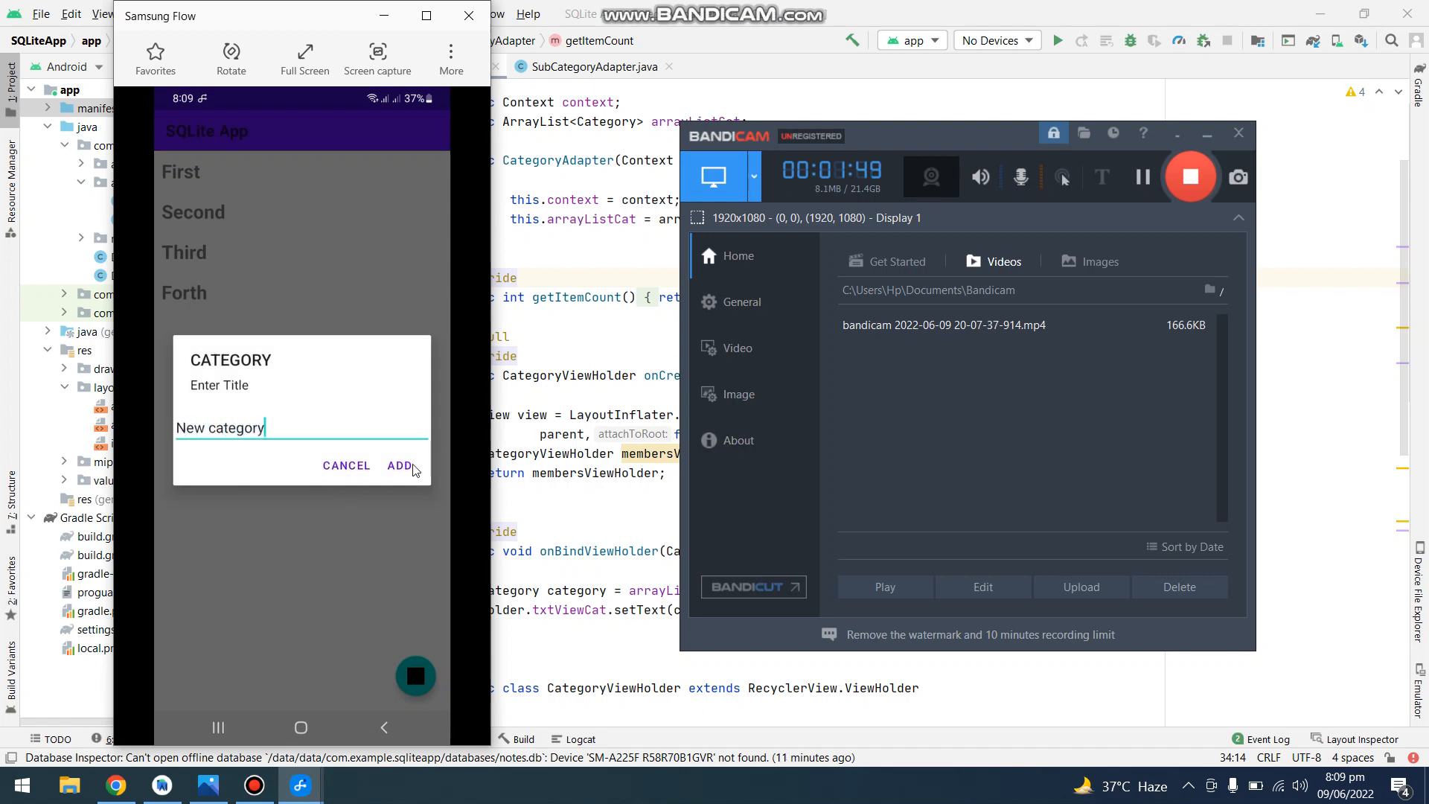
{"action": "left_click", "coordinate": [399, 464]}
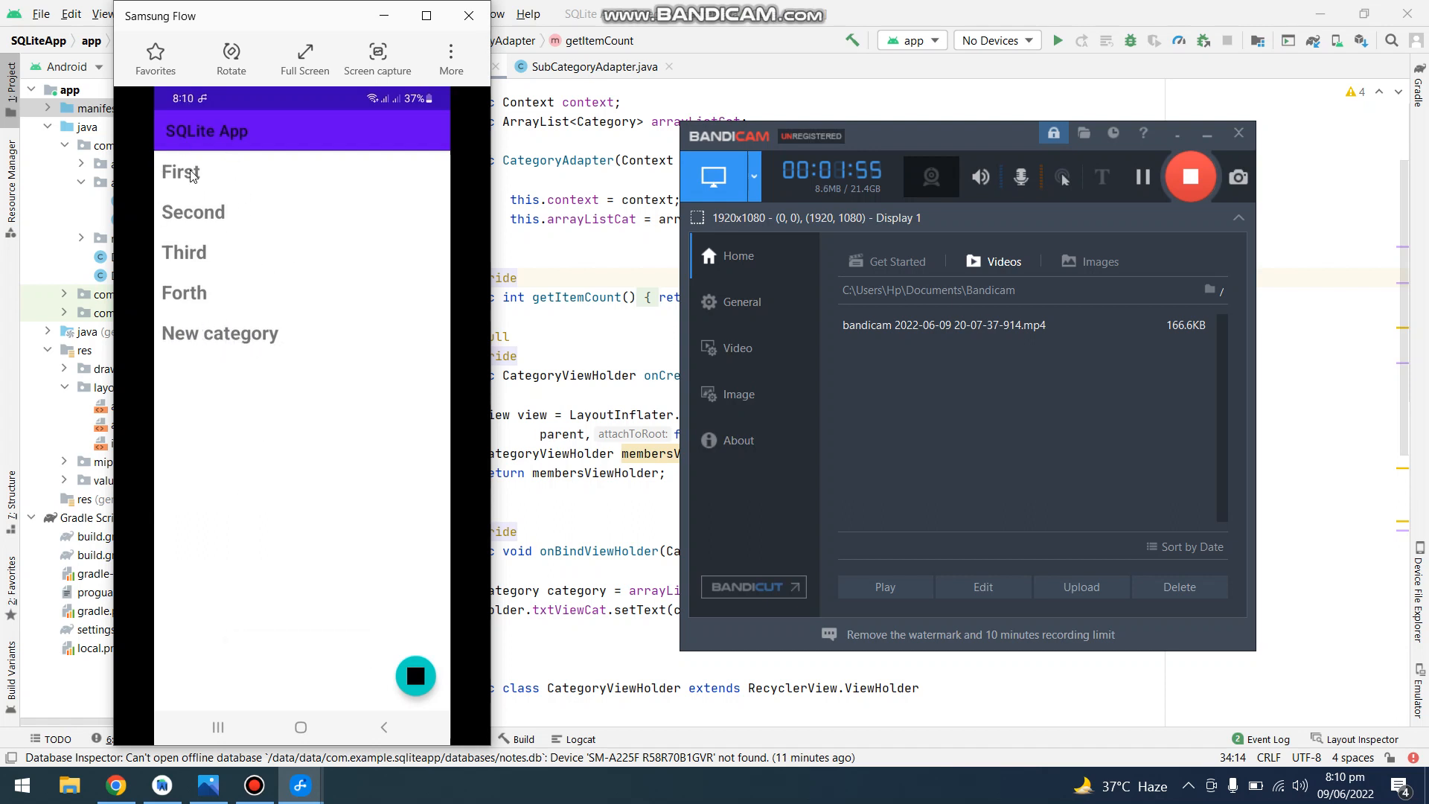
{"action": "mouse_move", "coordinate": [206, 212]}
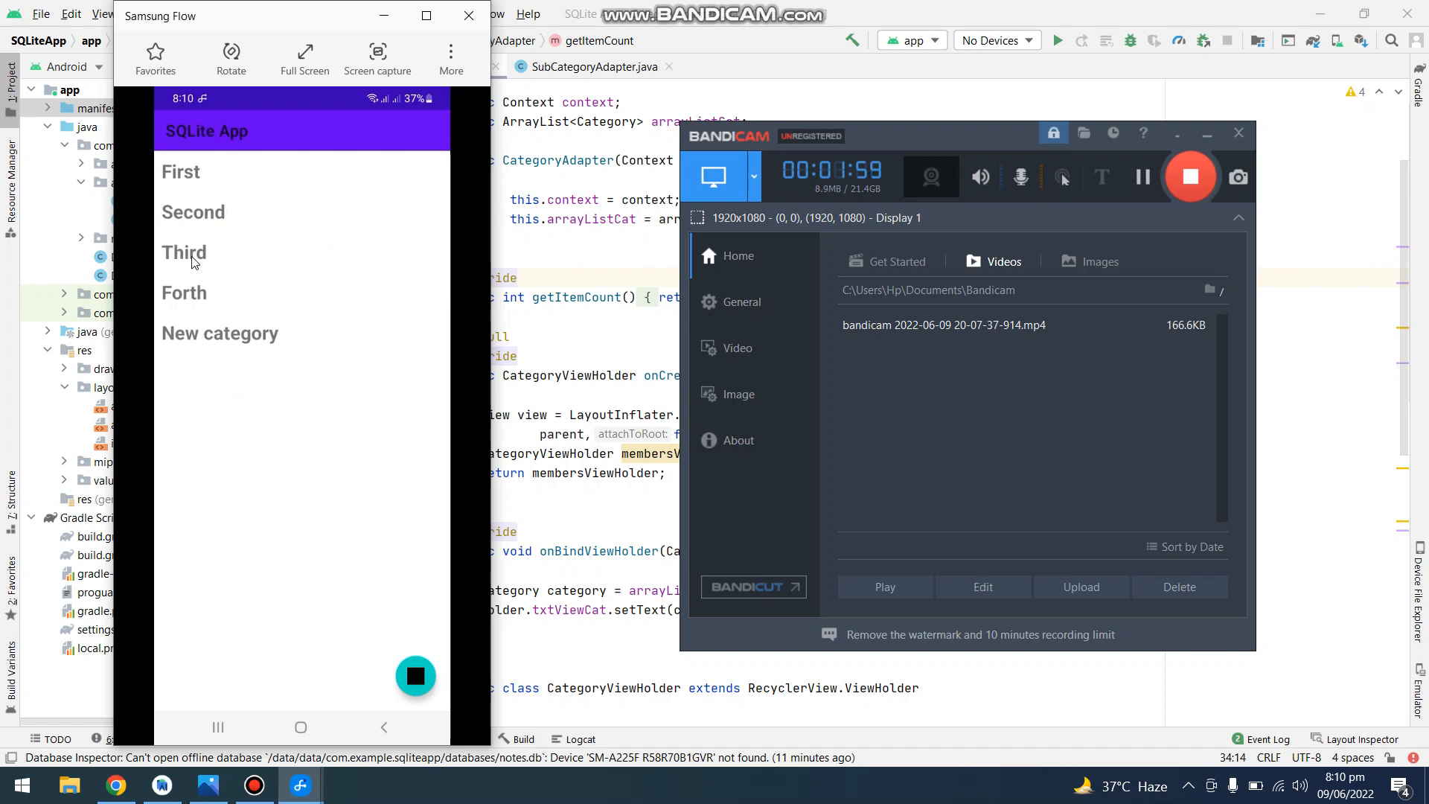
- Add subcategory 'sadhaskjdasd' under the Third category
{"action": "left_click", "coordinate": [183, 253]}
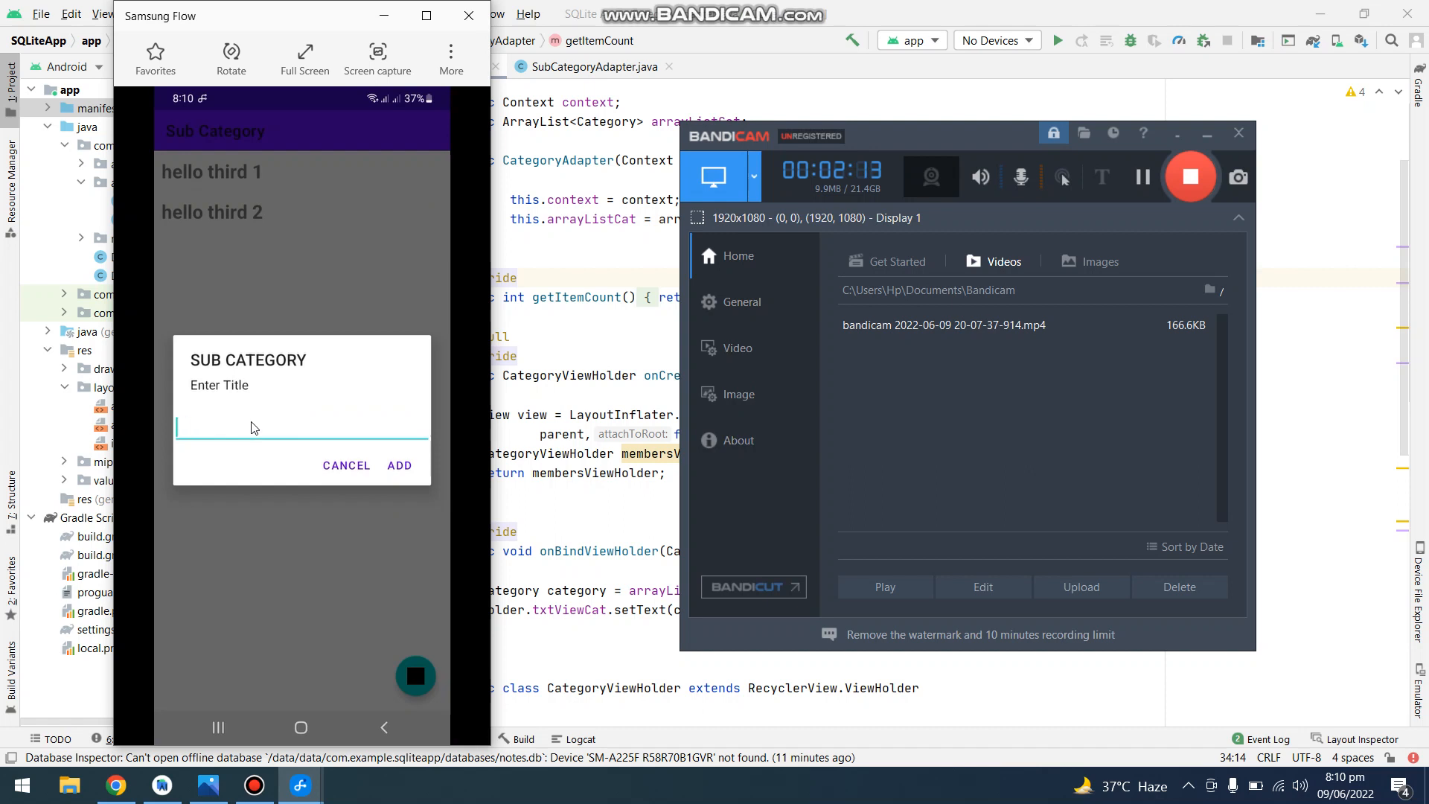
{"action": "type", "text": "sadhaskjdasd"}
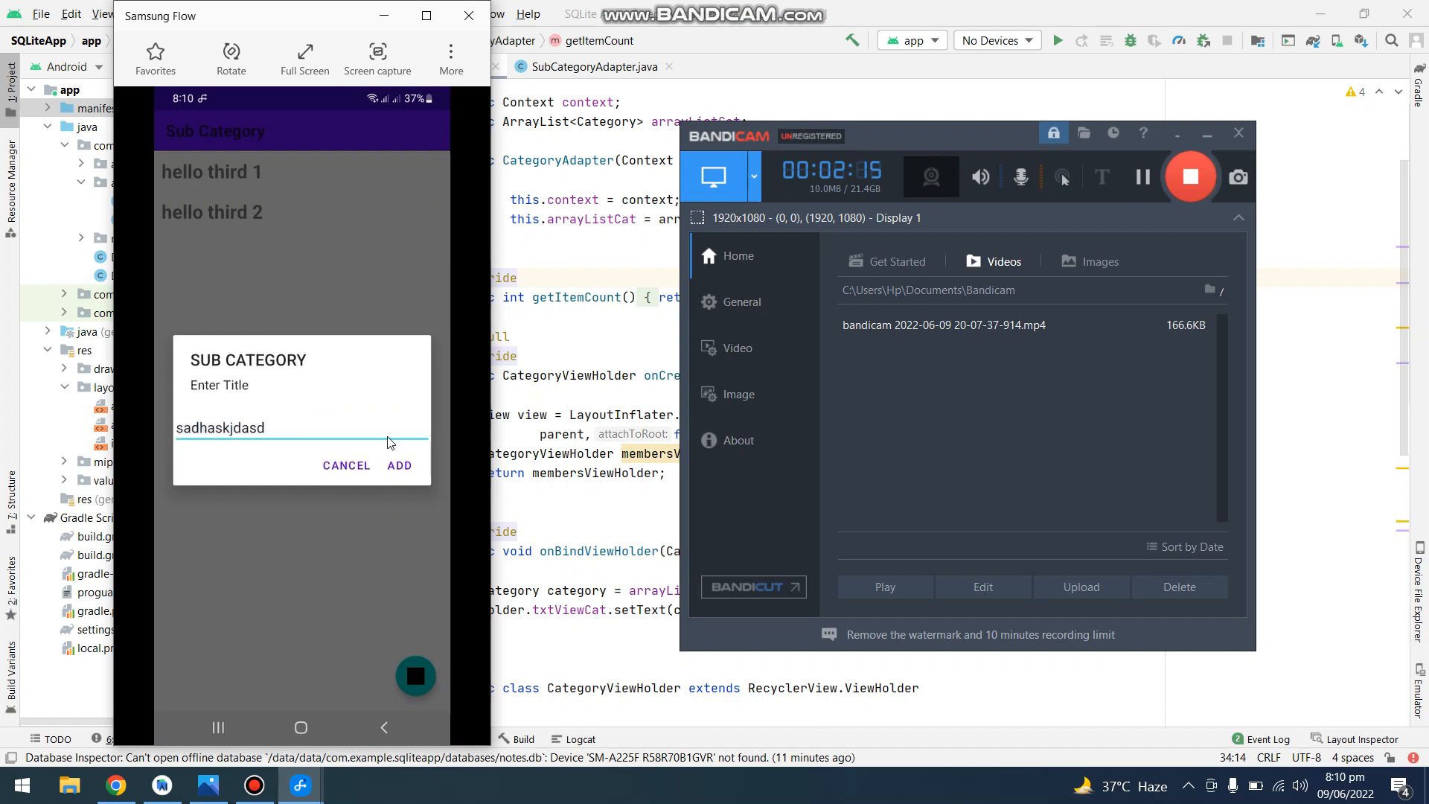
{"action": "left_click", "coordinate": [399, 466]}
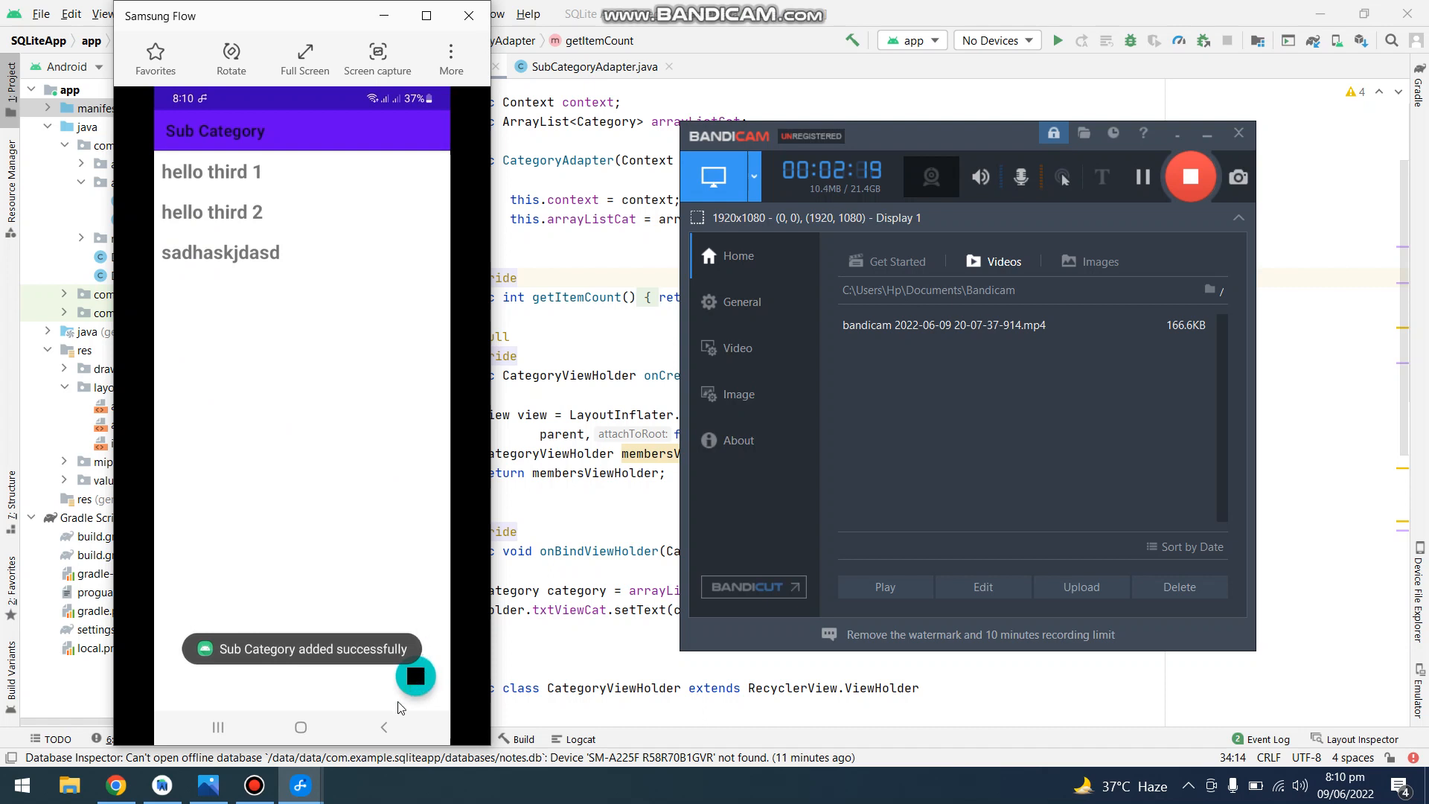
- View Second's subcategories, return to the list, and hide the Samsung Flow mirror
{"action": "left_click", "coordinate": [384, 727]}
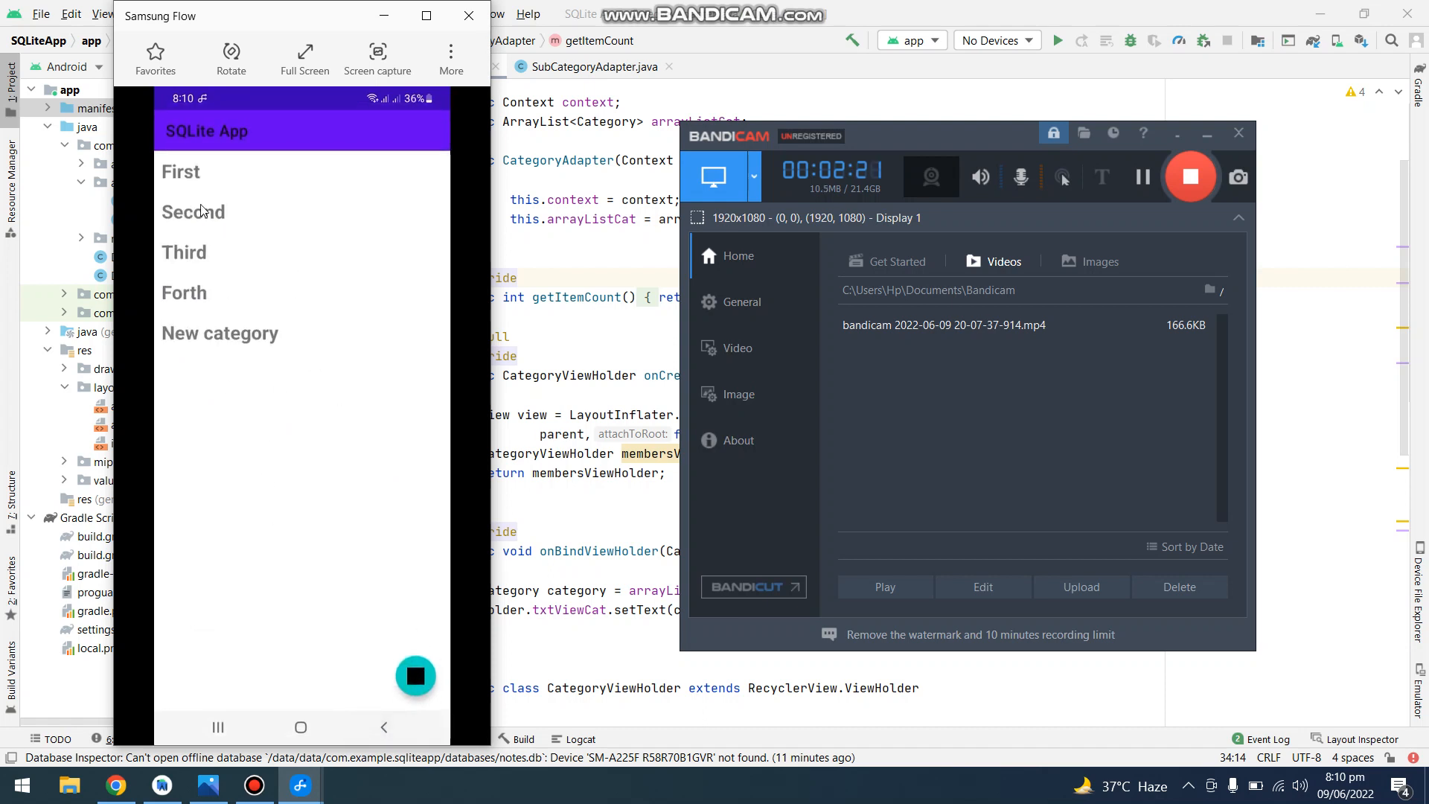
{"action": "left_click", "coordinate": [193, 211]}
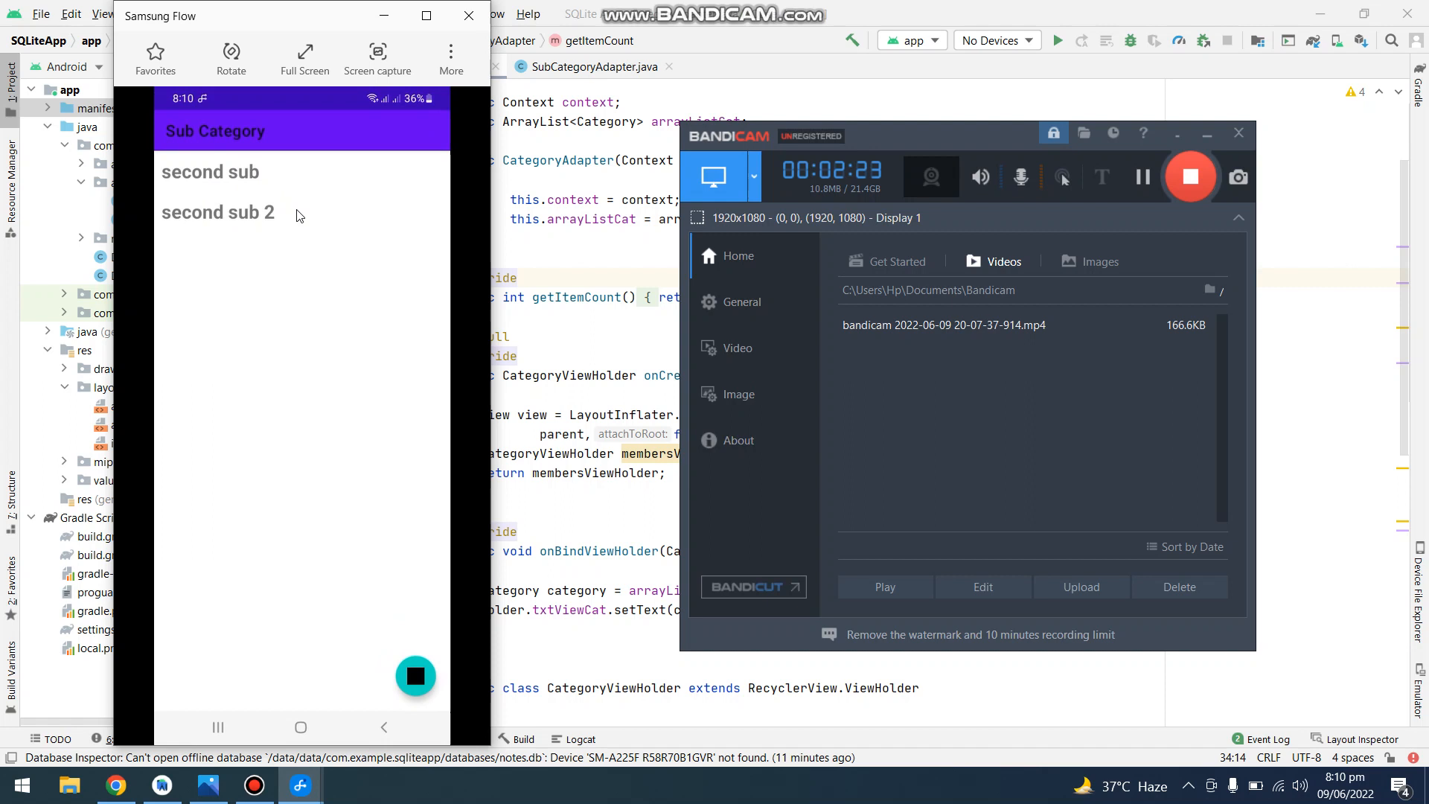
{"action": "mouse_move", "coordinate": [243, 244]}
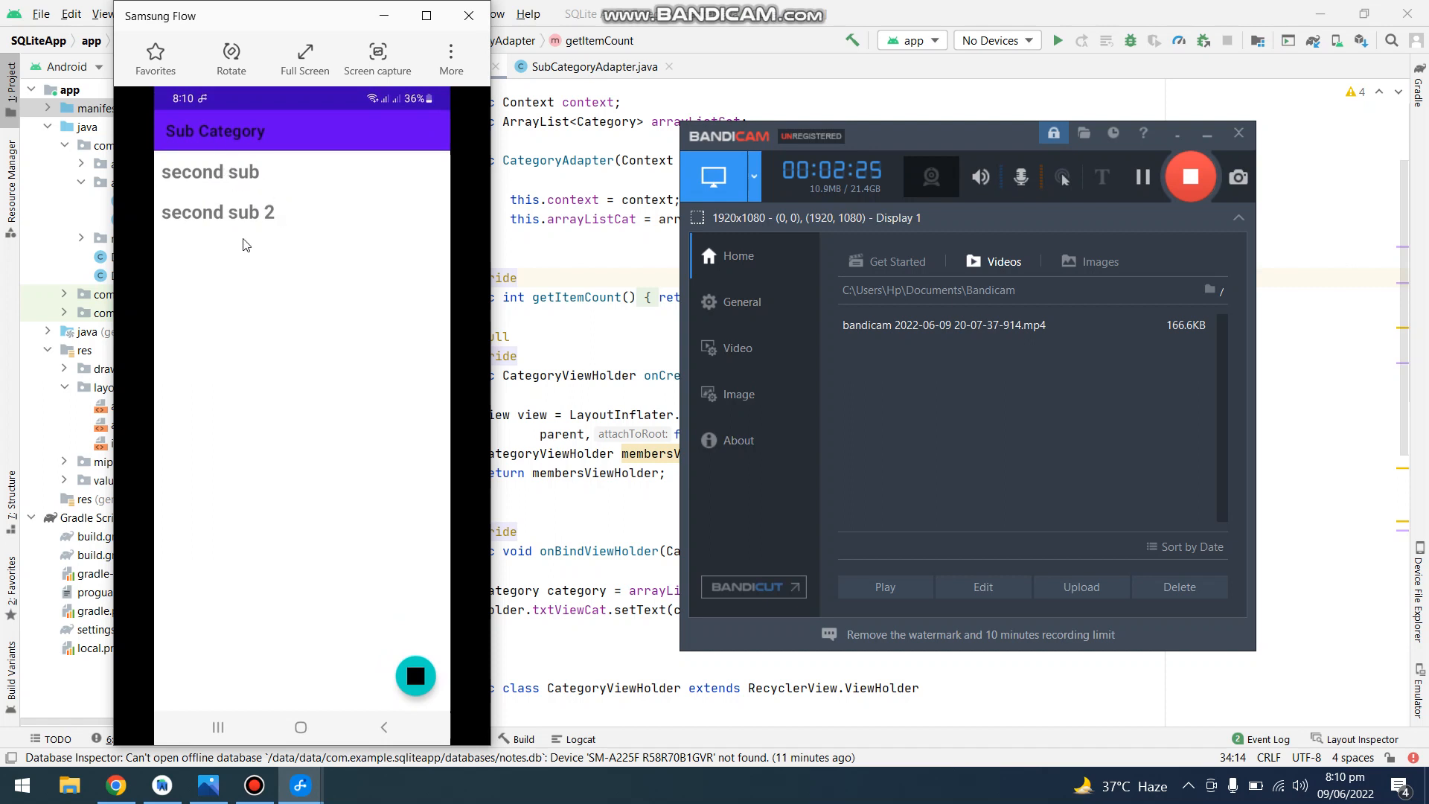
{"action": "left_click", "coordinate": [384, 727]}
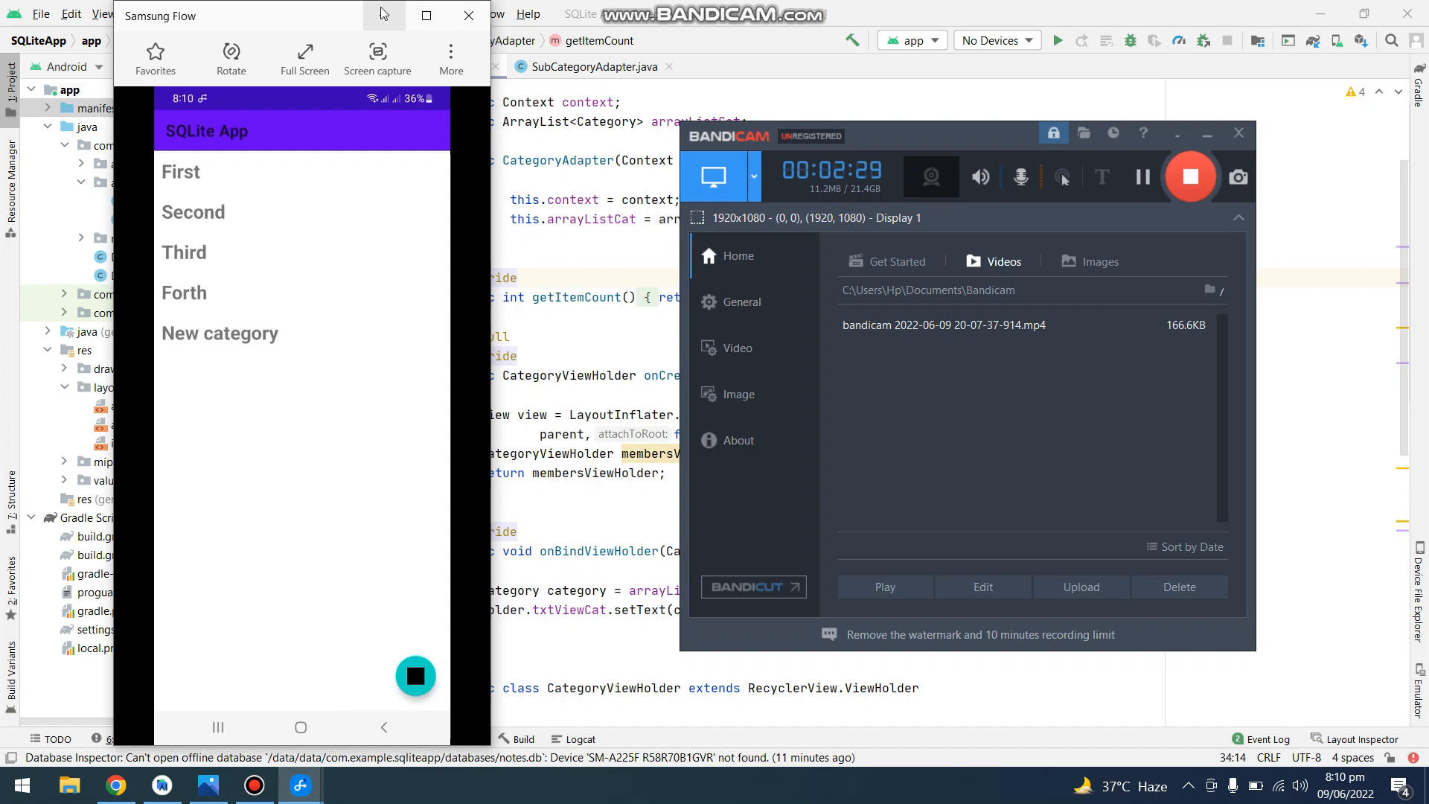
{"action": "left_click", "coordinate": [468, 16]}
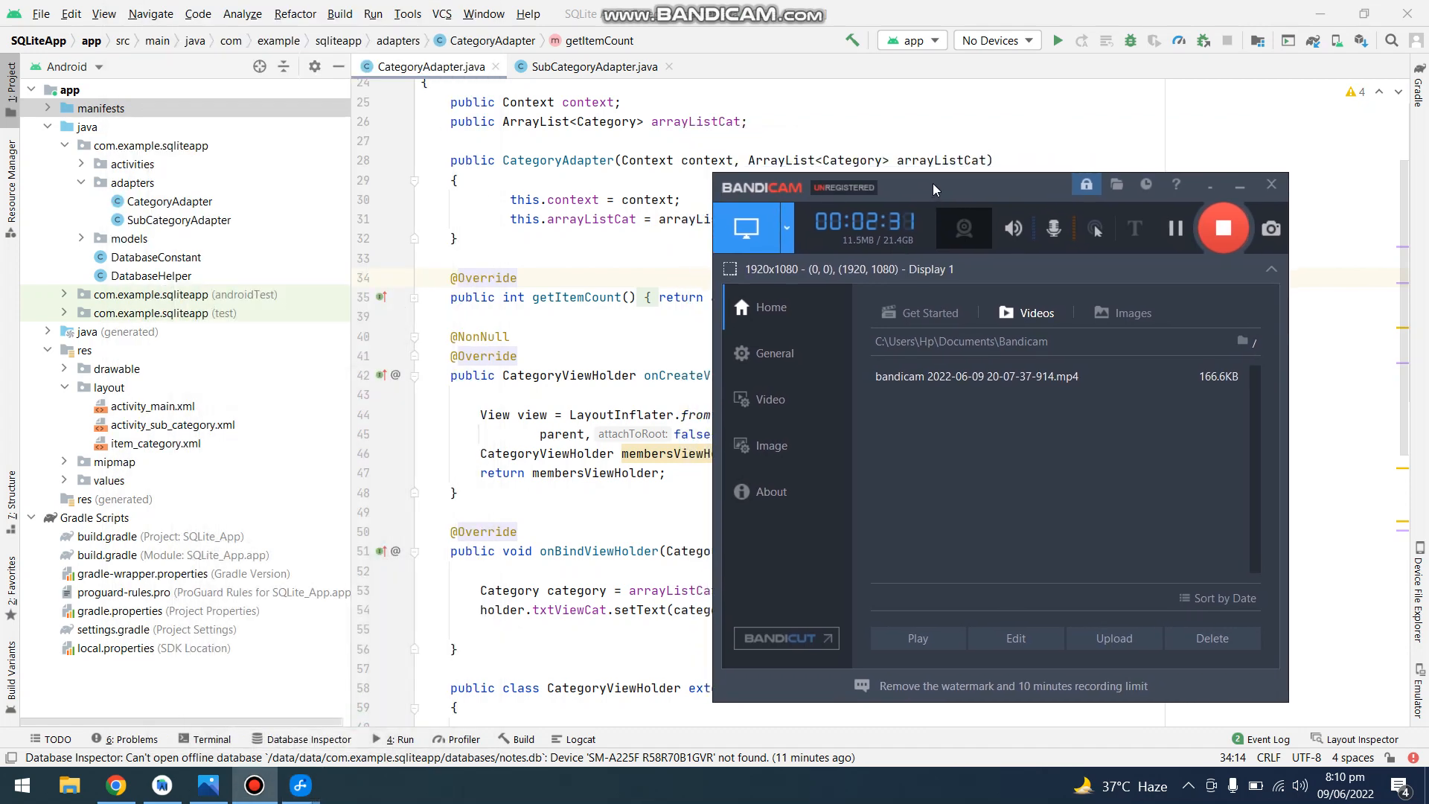
- Scroll through MainActivity's onCreate, then jump into the DatabaseHelper class source
{"action": "left_click_drag", "start_coordinate": [933, 188], "coordinate": [974, 275]}
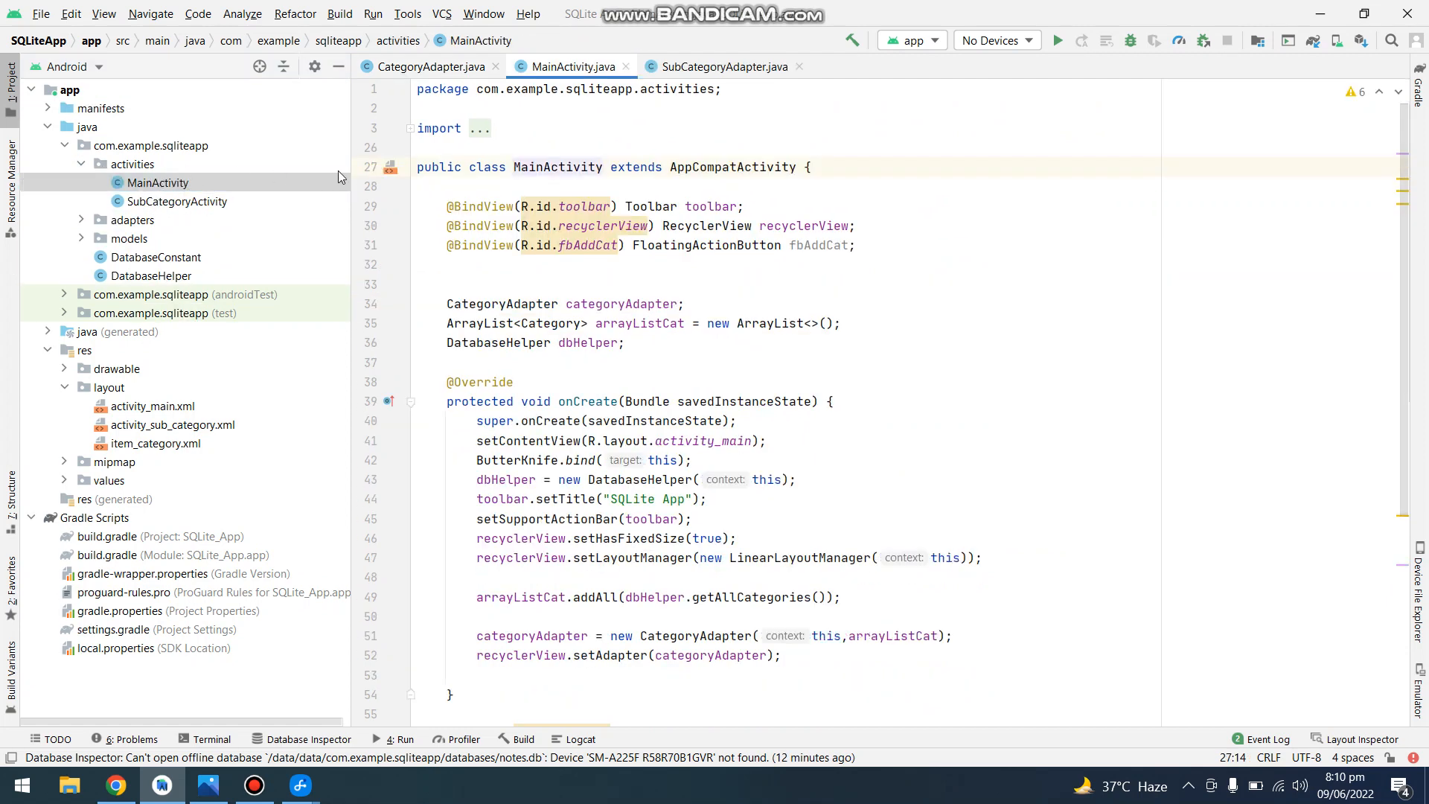
{"action": "scroll", "scroll_direction": "down", "scroll_amount": 3}
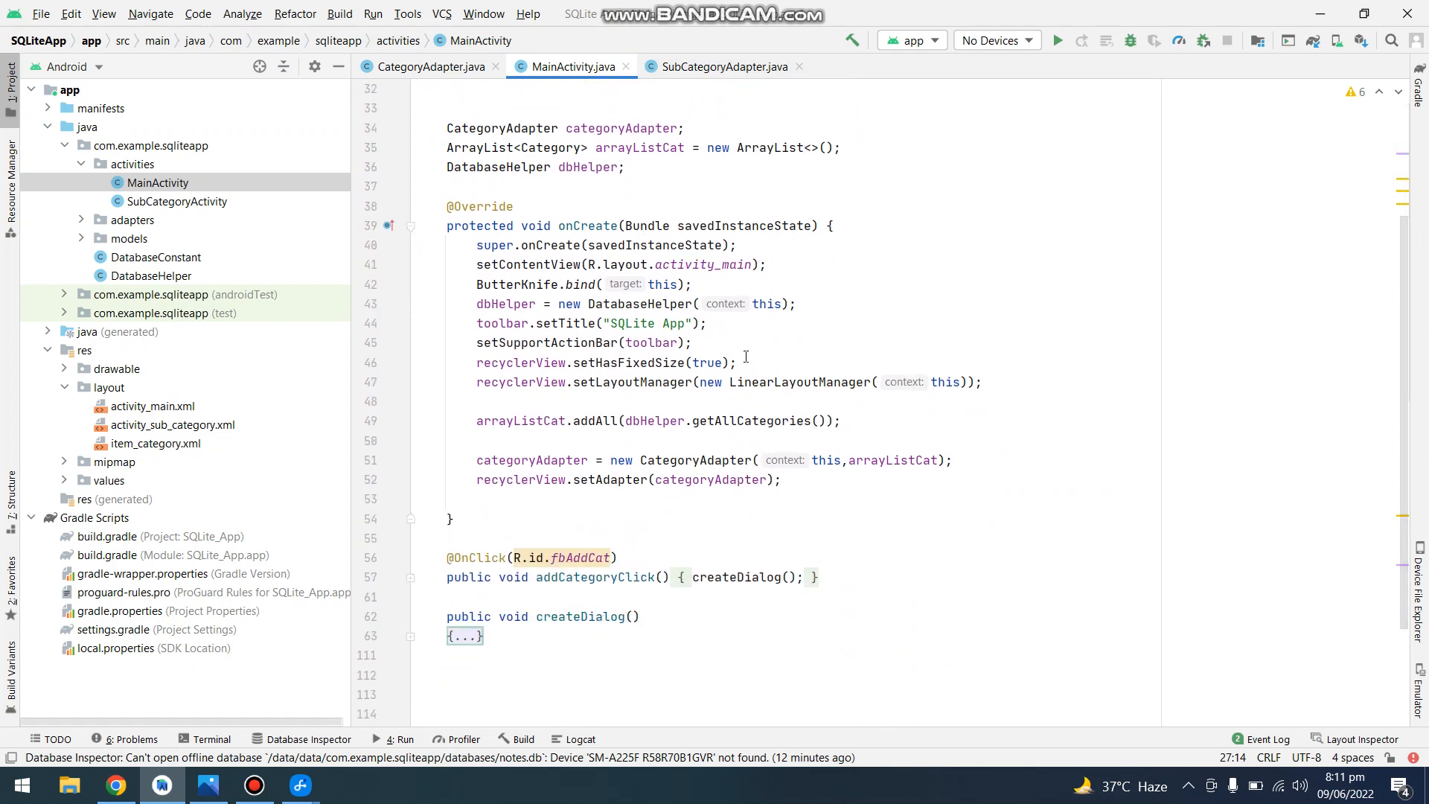
{"action": "scroll", "scroll_direction": "down", "scroll_amount": 3}
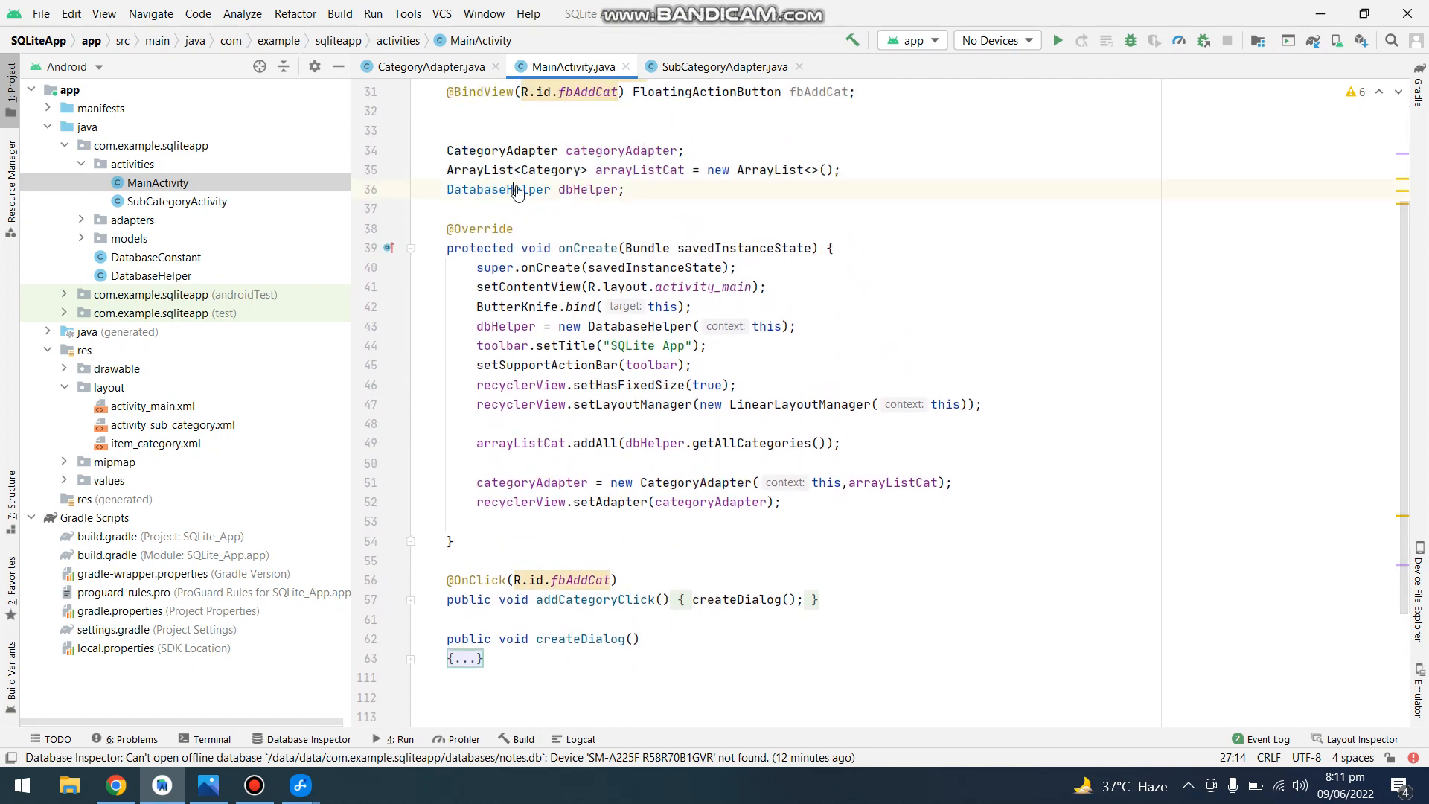
{"action": "left_click", "coordinate": [707, 66]}
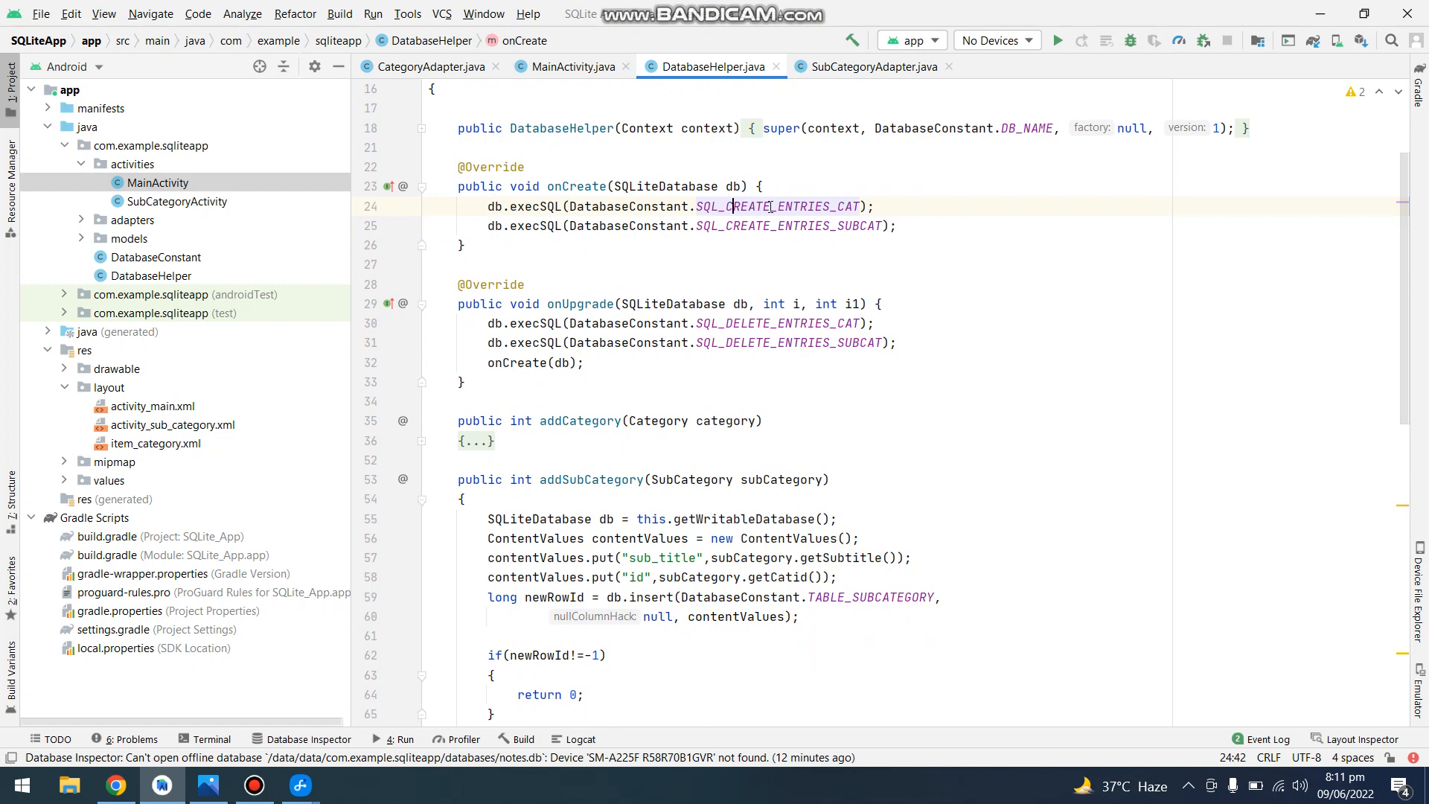
{"action": "left_click", "coordinate": [864, 65]}
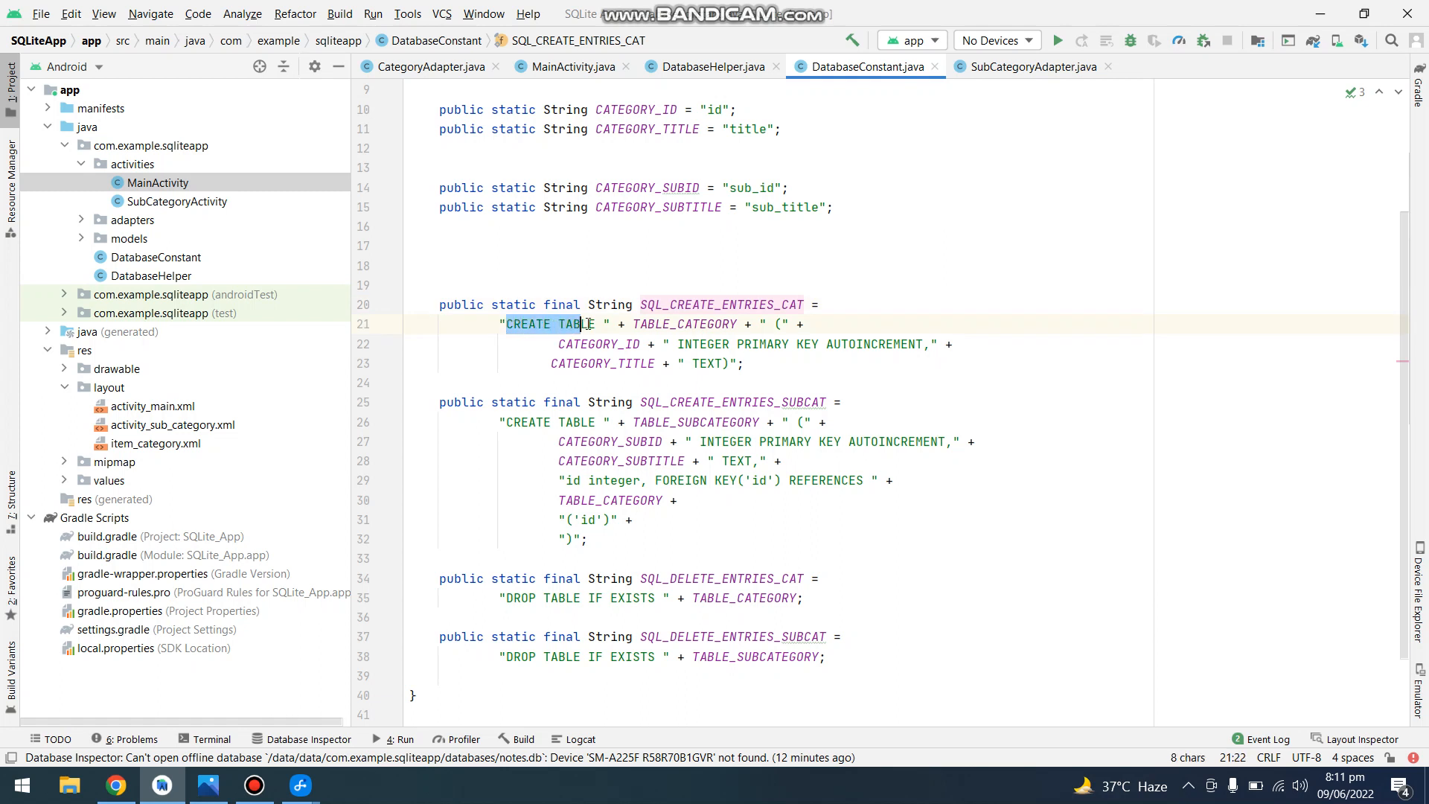
{"action": "double_click", "coordinate": [685, 324]}
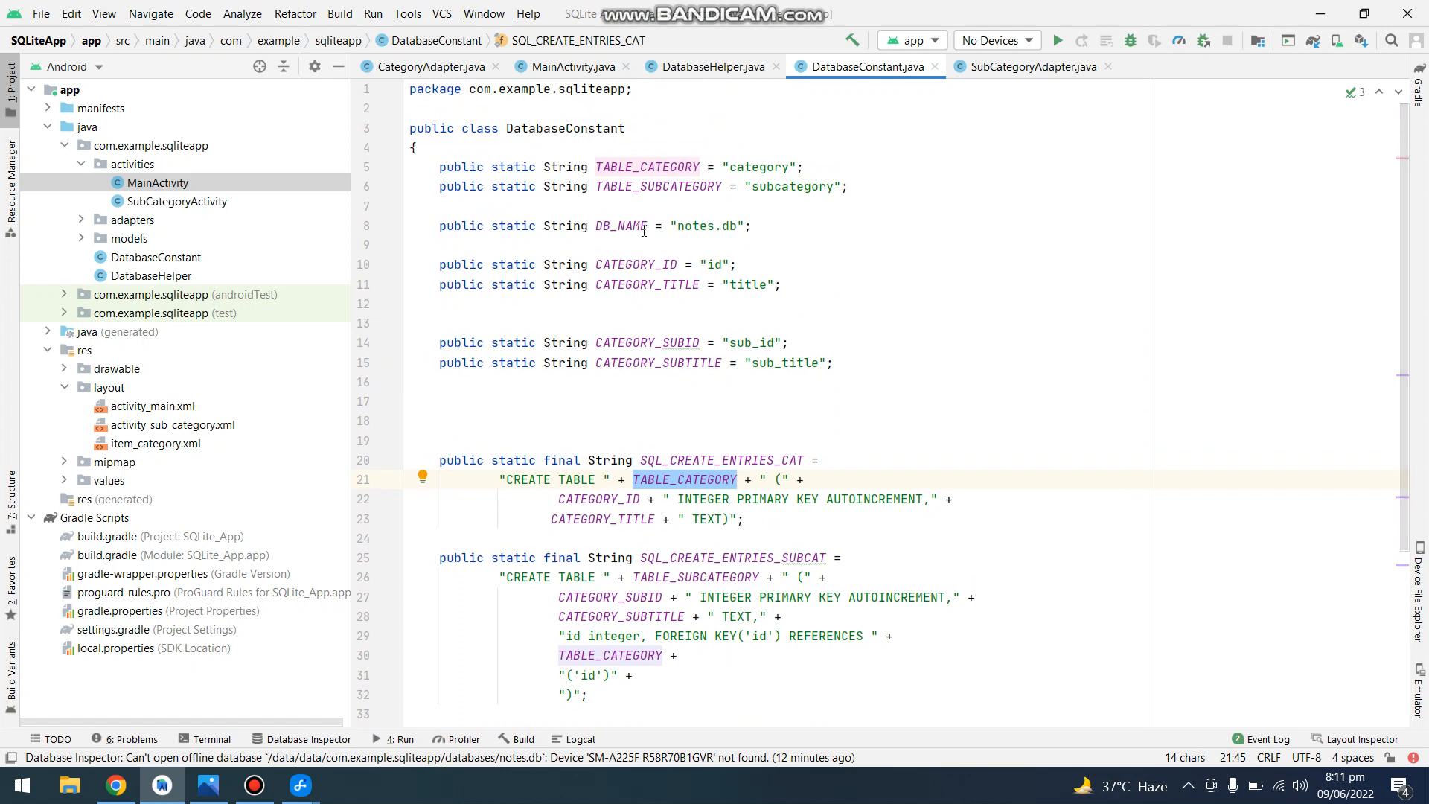
{"action": "scroll", "scroll_direction": "down", "scroll_amount": 3}
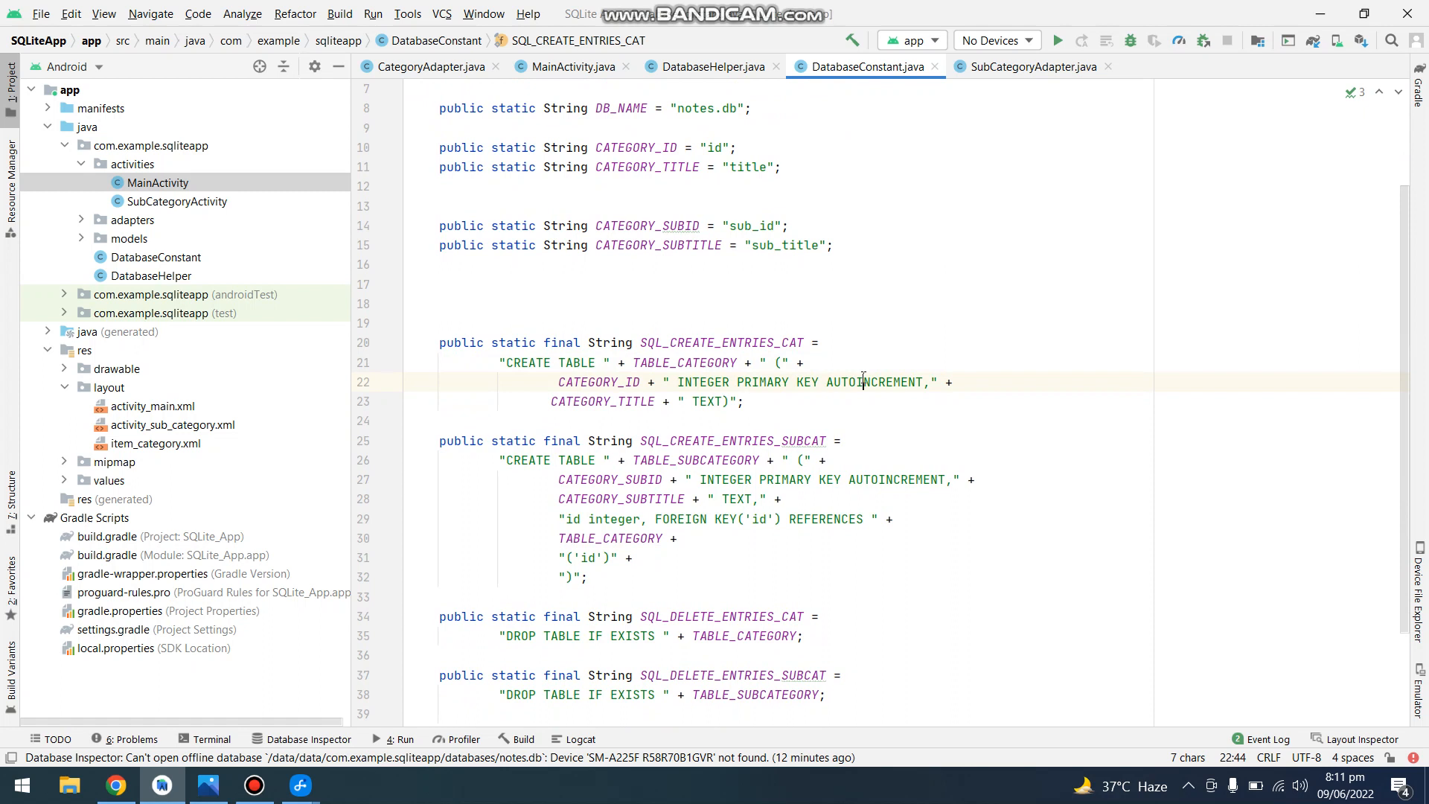
{"action": "double_click", "coordinate": [873, 381]}
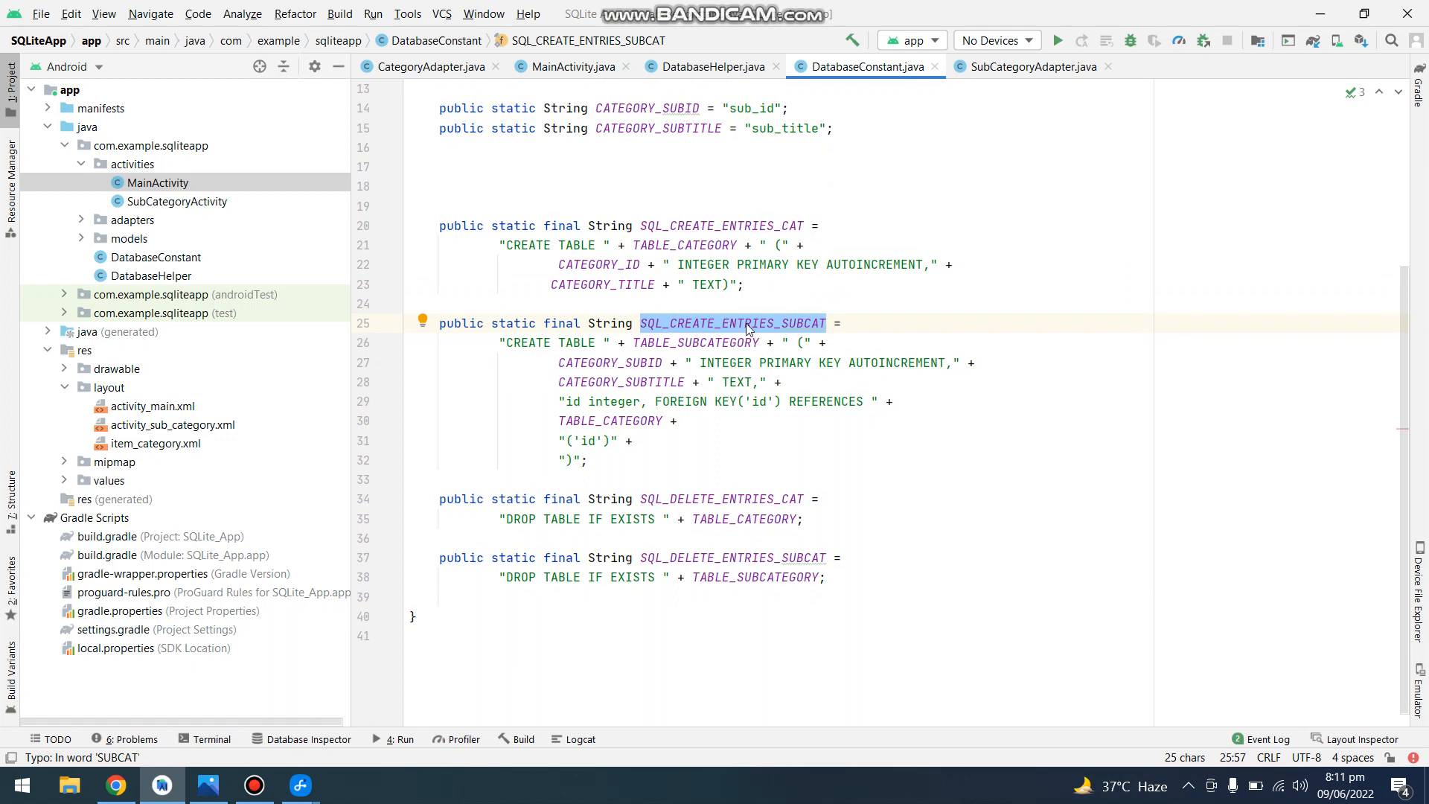
{"action": "mouse_move", "coordinate": [798, 336]}
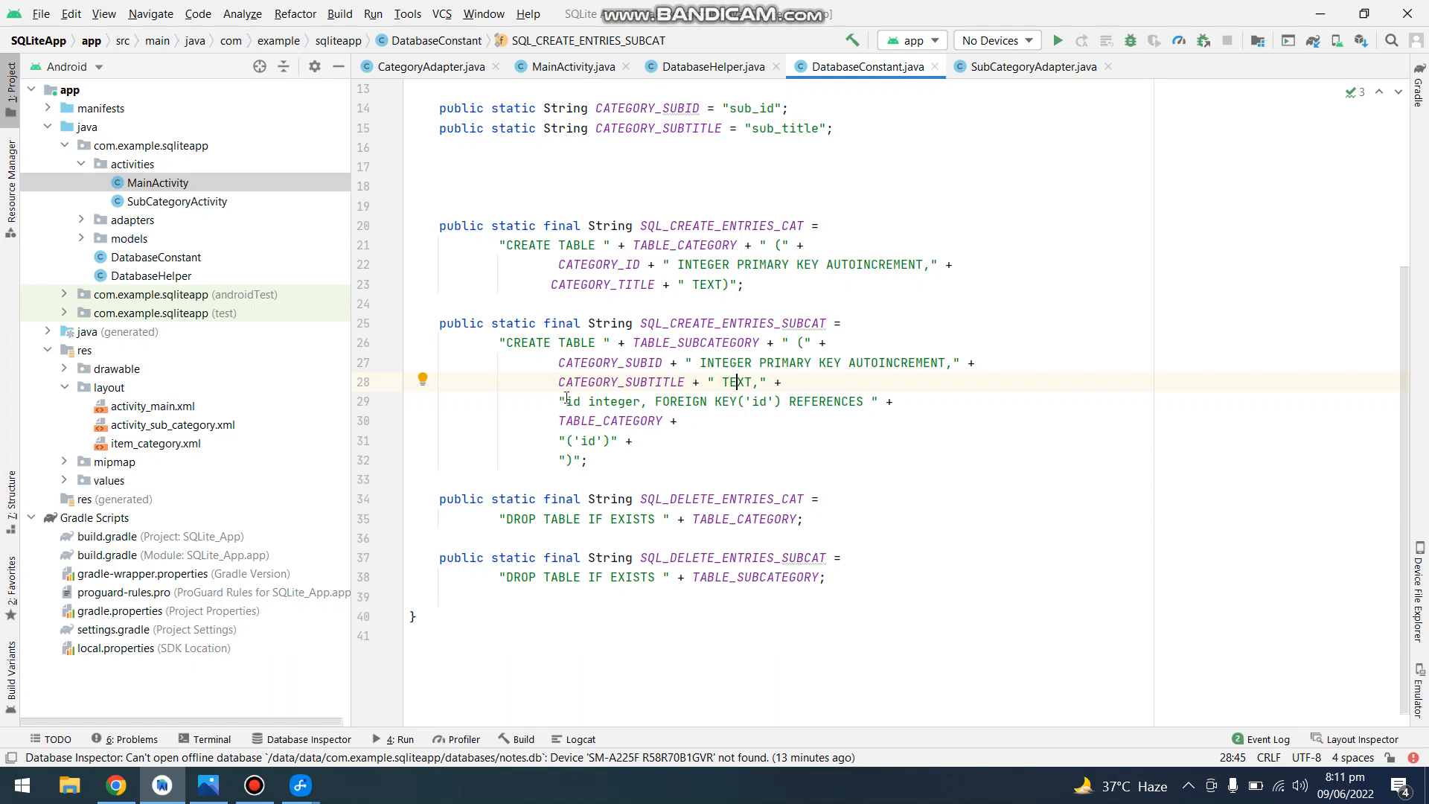
{"action": "left_click_drag", "start_coordinate": [563, 401], "coordinate": [882, 401]}
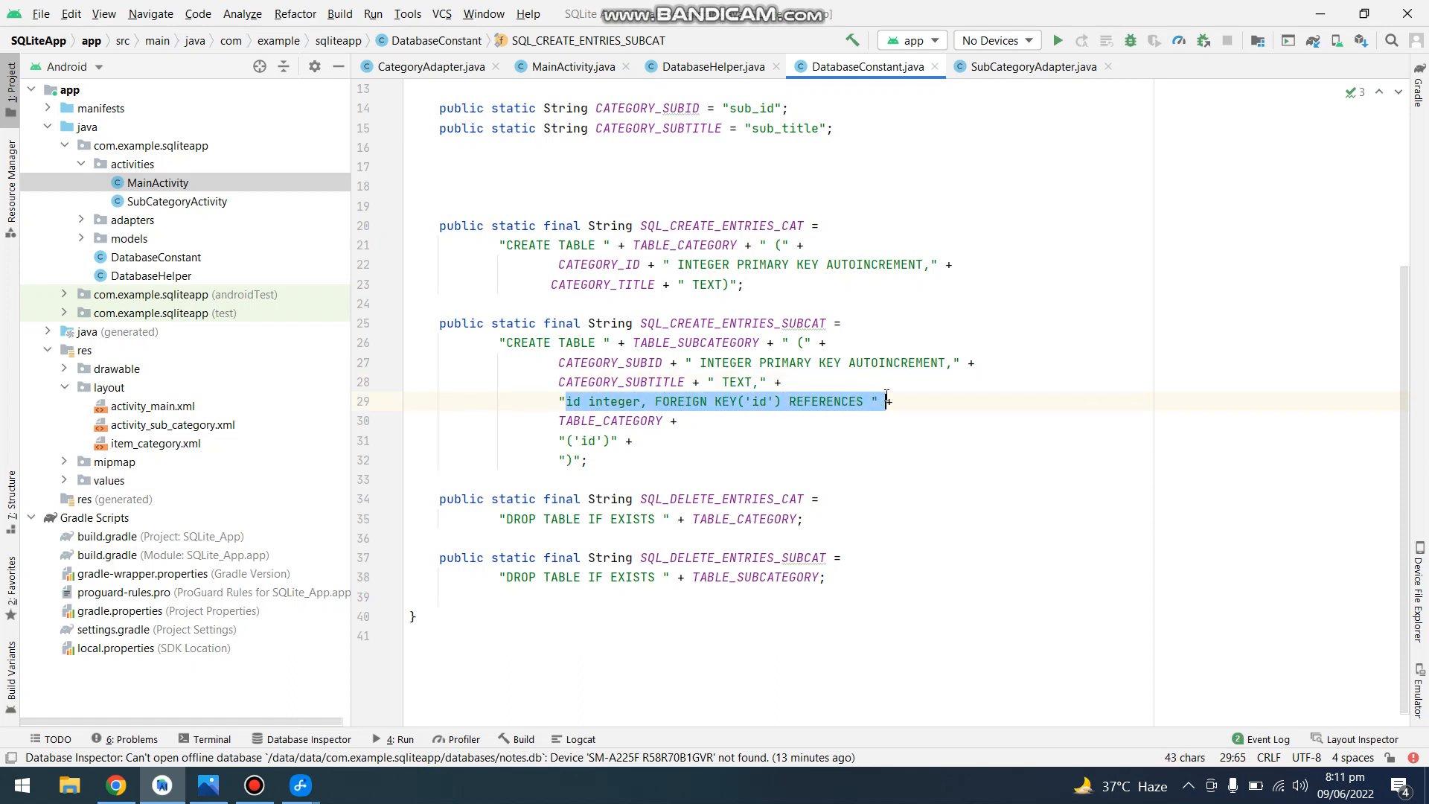
{"action": "left_click", "coordinate": [572, 401]}
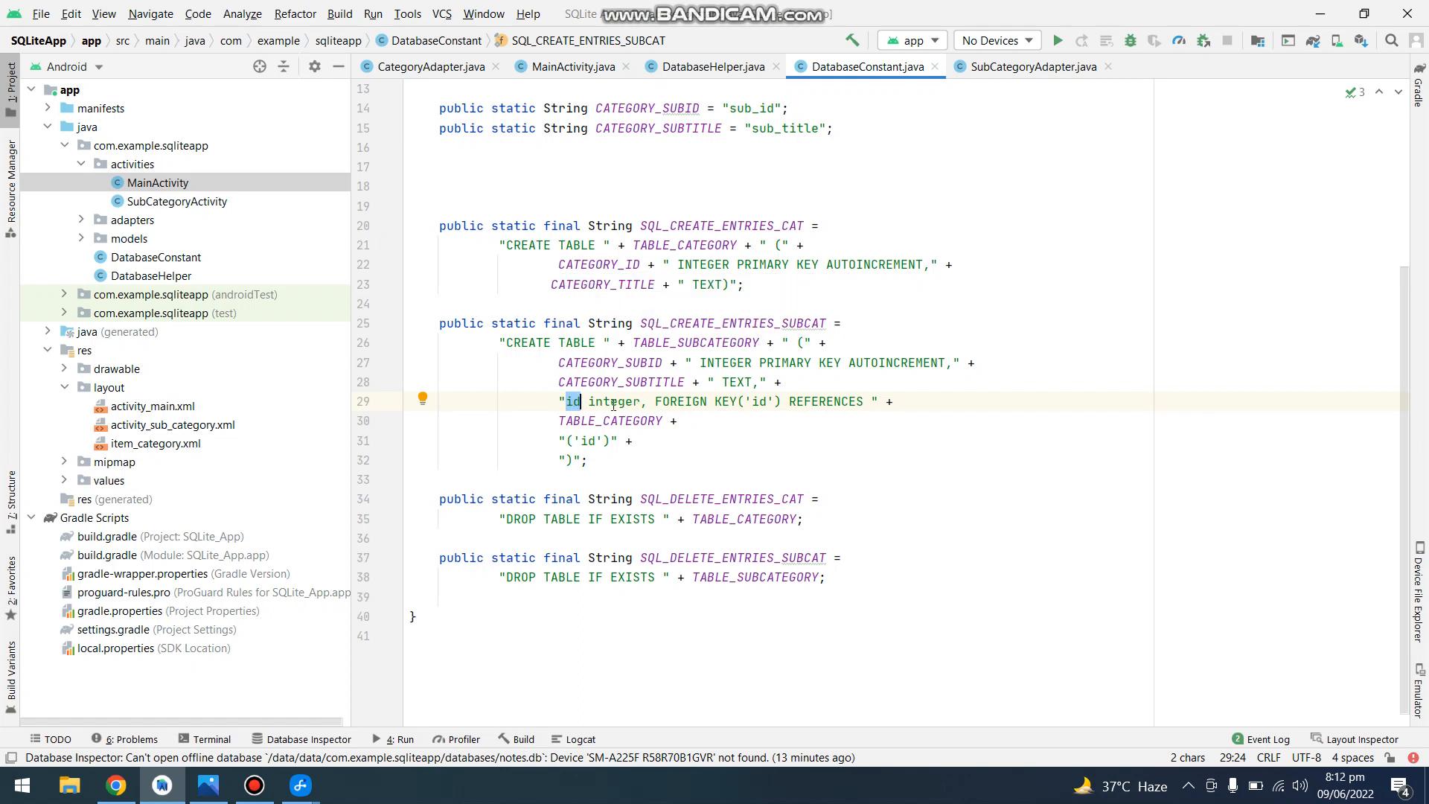
{"action": "double_click", "coordinate": [613, 401]}
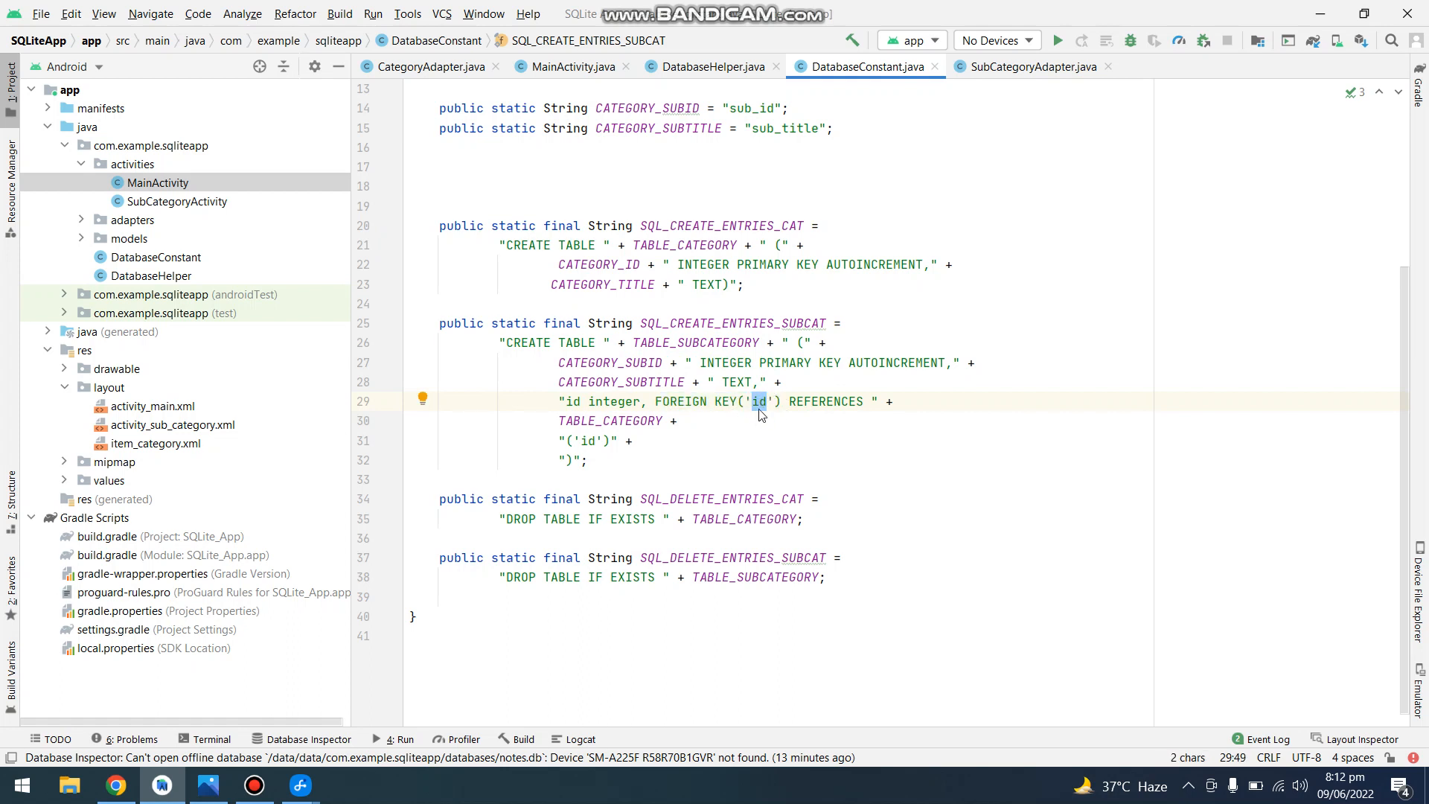
{"action": "double_click", "coordinate": [826, 401]}
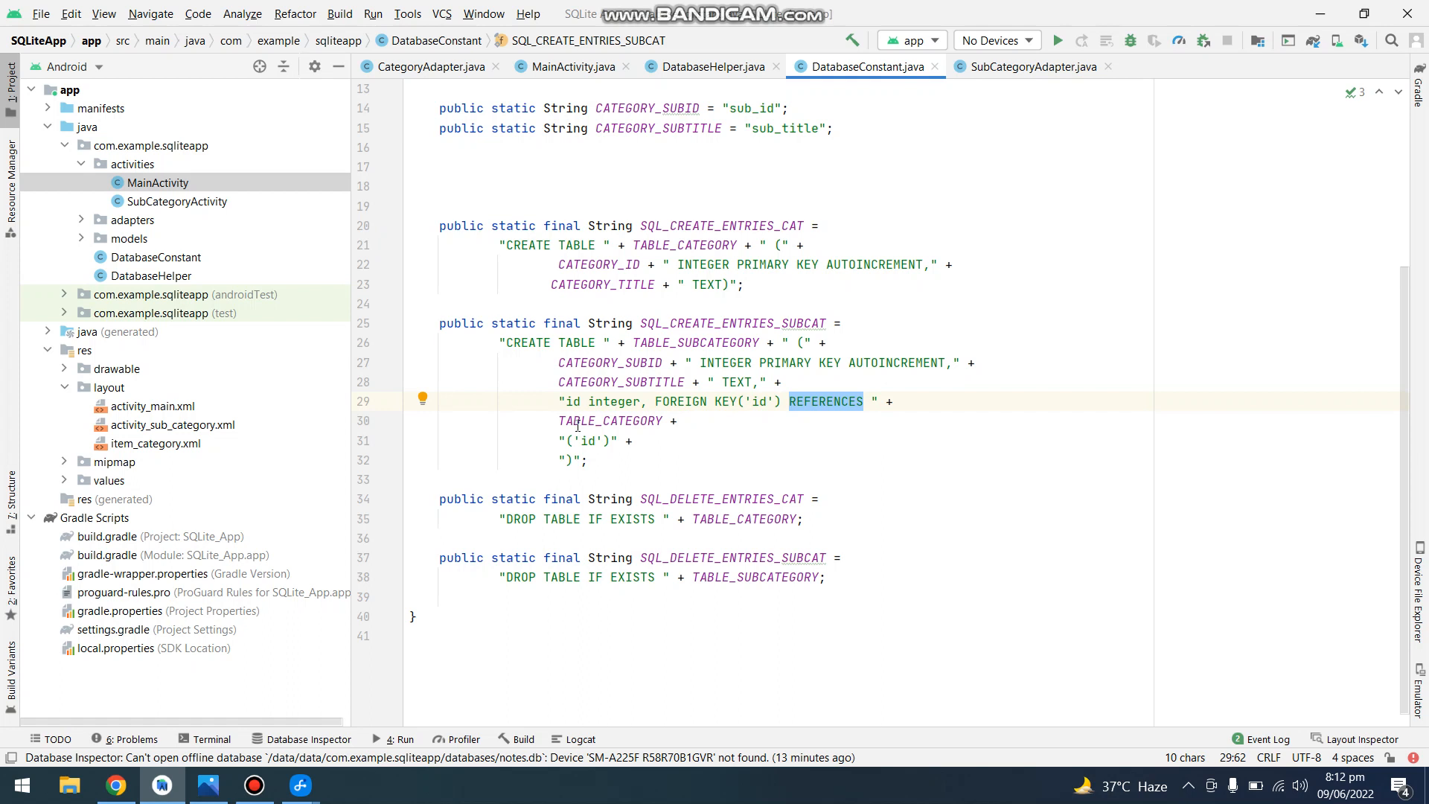
{"action": "double_click", "coordinate": [610, 420]}
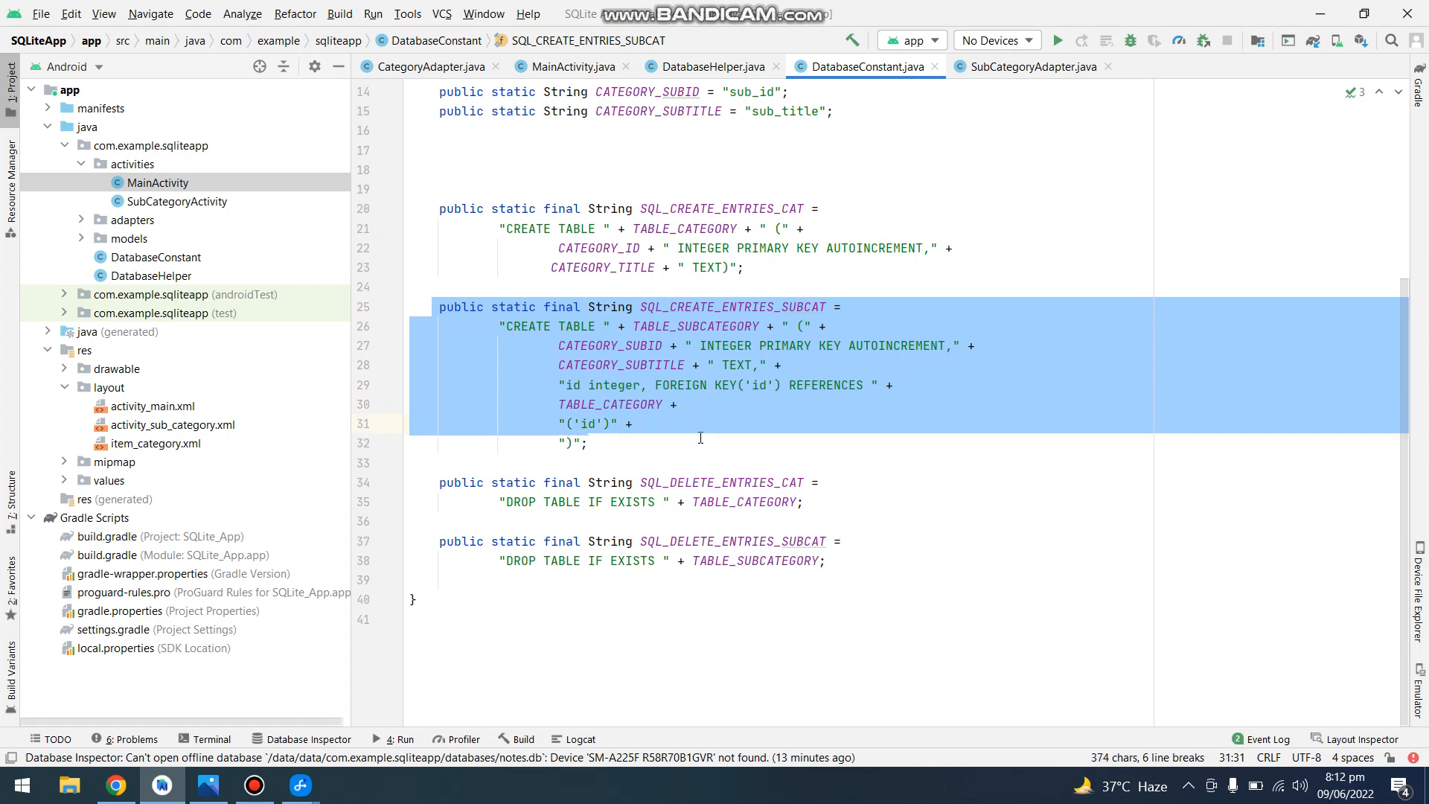
- Close DatabaseConstant, review addCategory's title key and insert call, then fold the method
{"action": "left_click", "coordinate": [711, 66]}
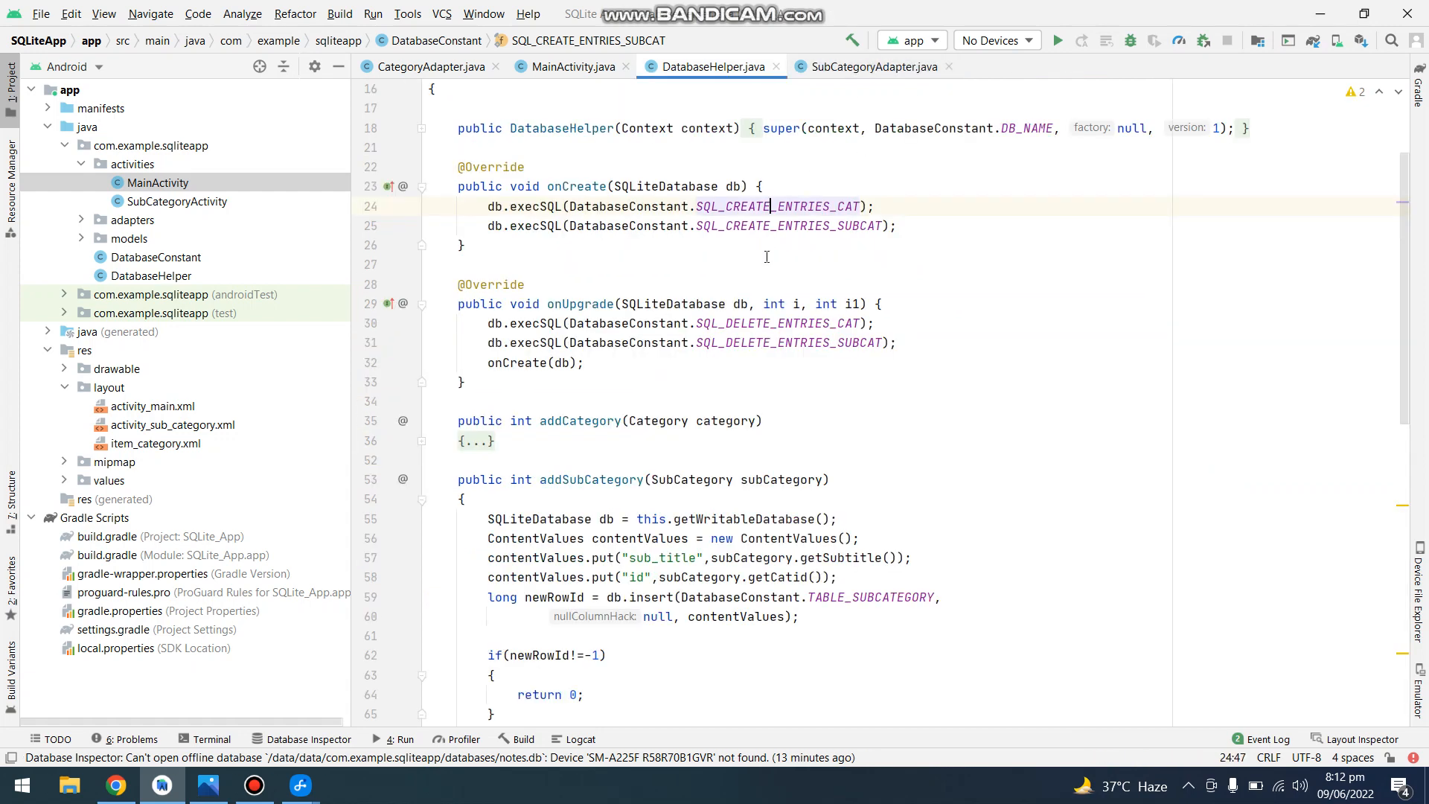
{"action": "scroll", "scroll_direction": "down", "scroll_amount": 3}
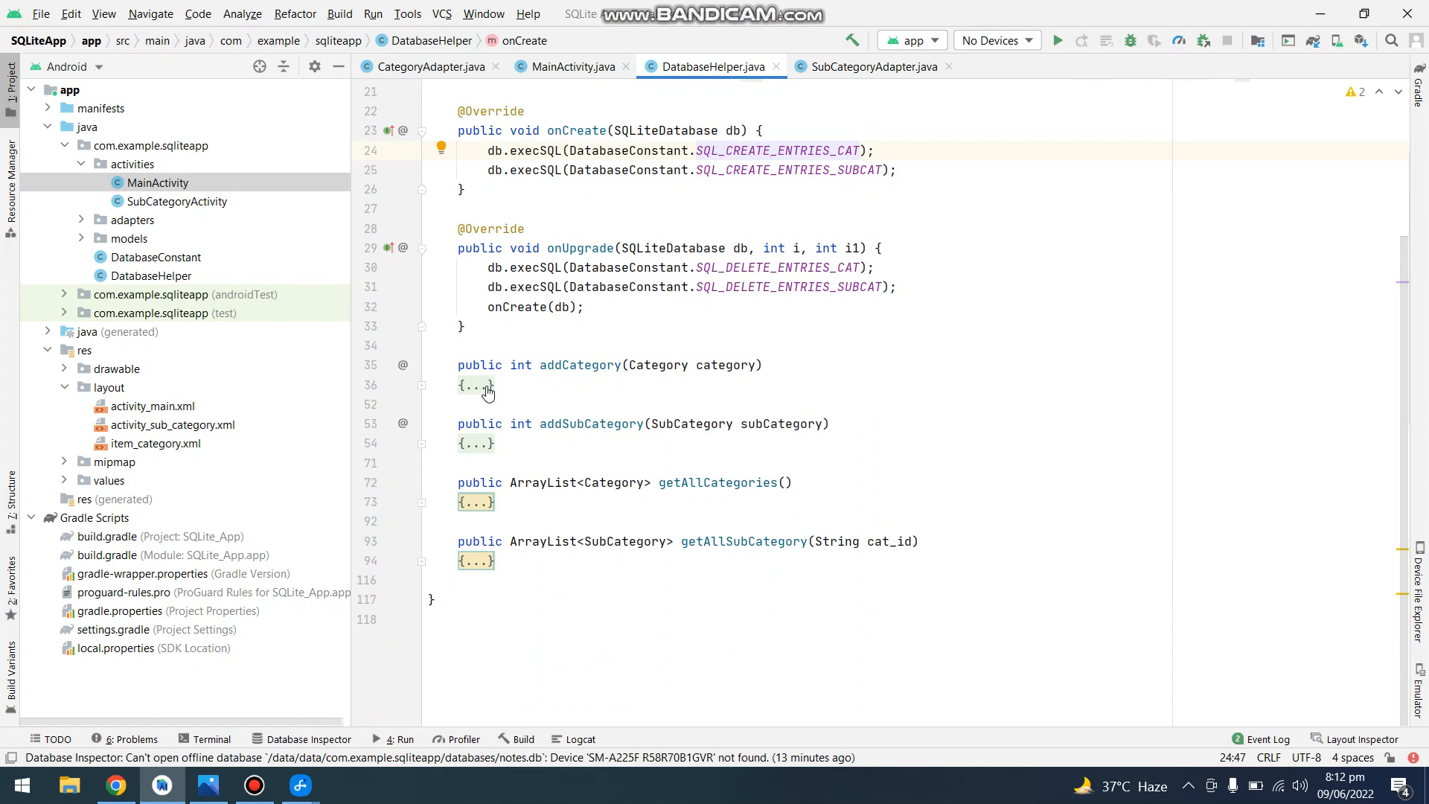
{"action": "left_click", "coordinate": [471, 385]}
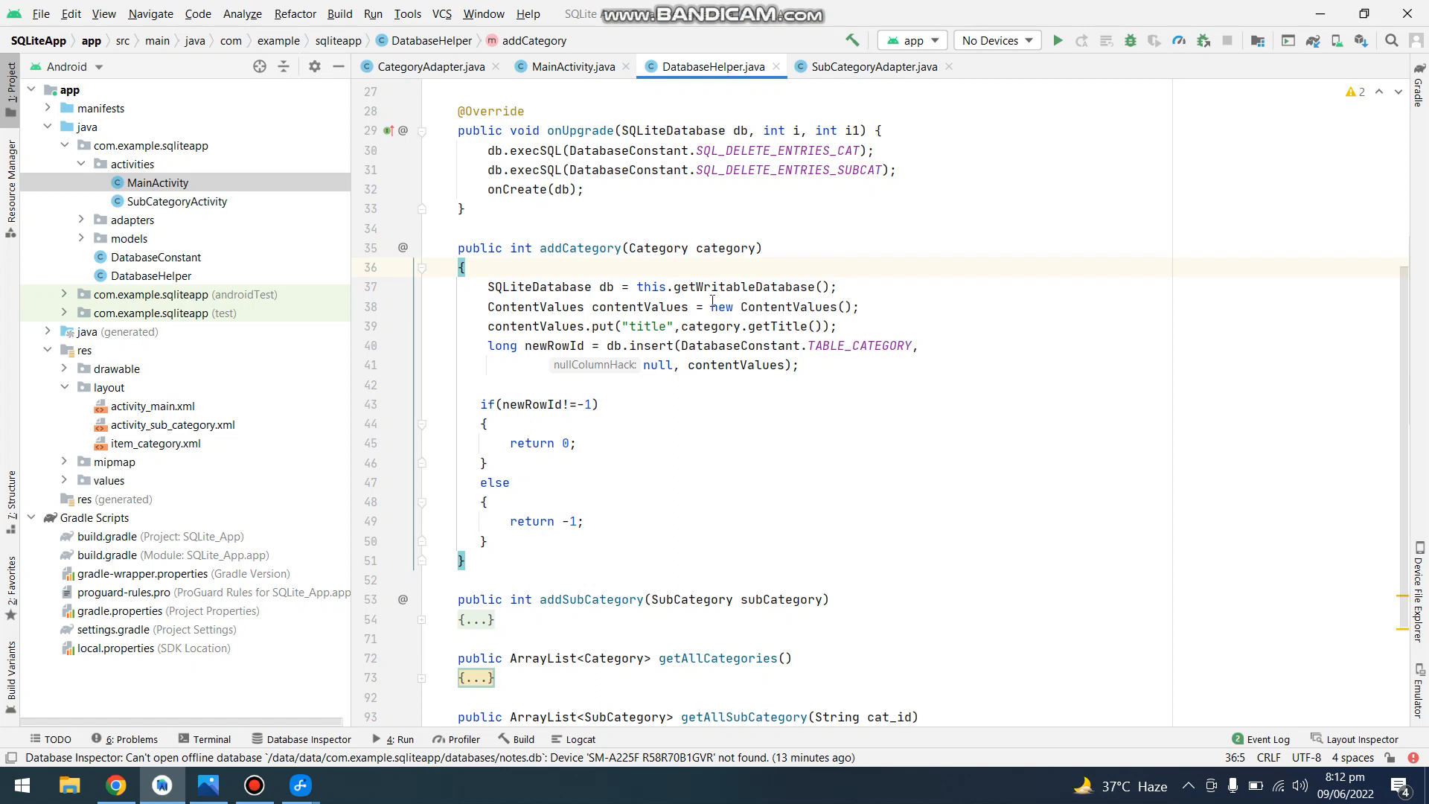
{"action": "double_click", "coordinate": [647, 326]}
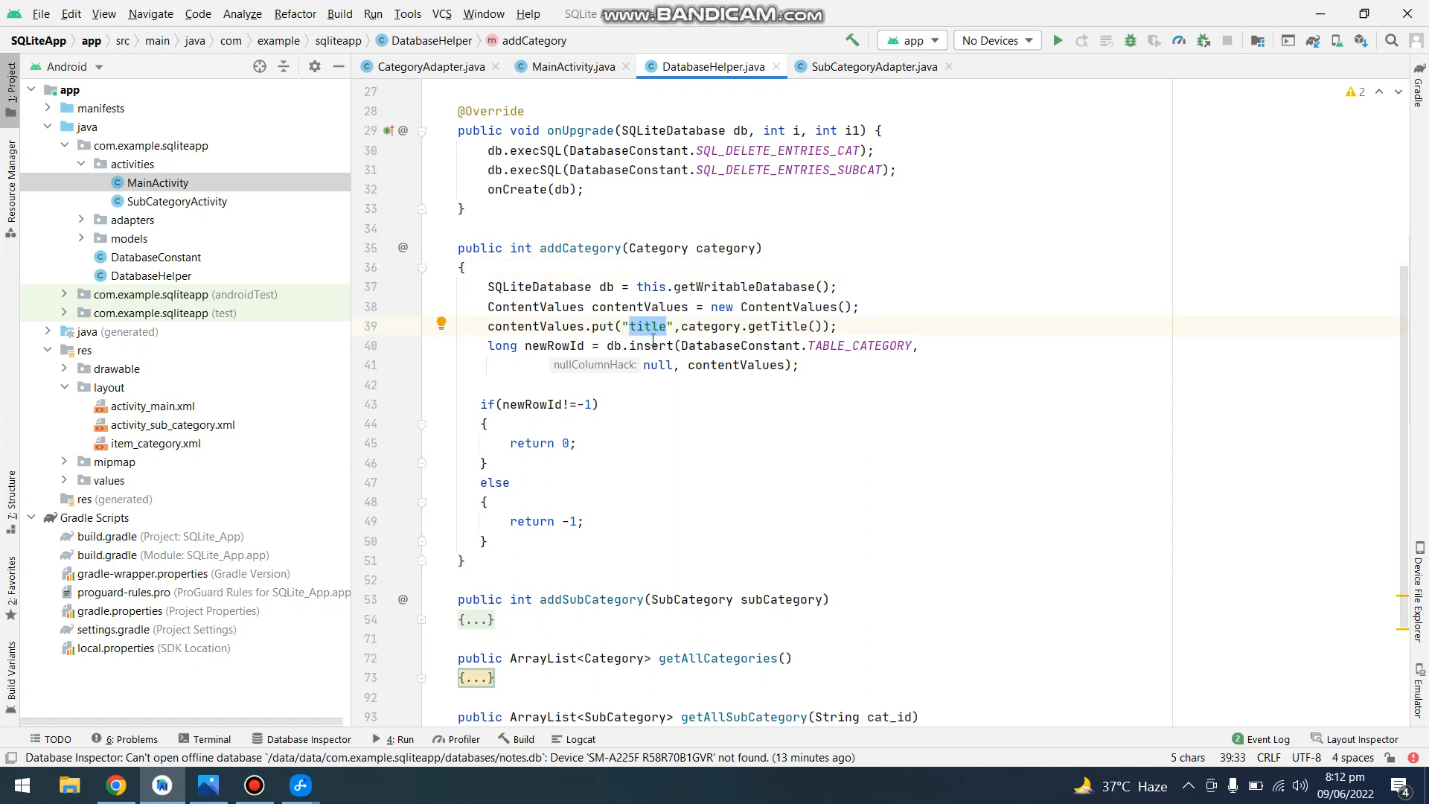
{"action": "left_click", "coordinate": [650, 345]}
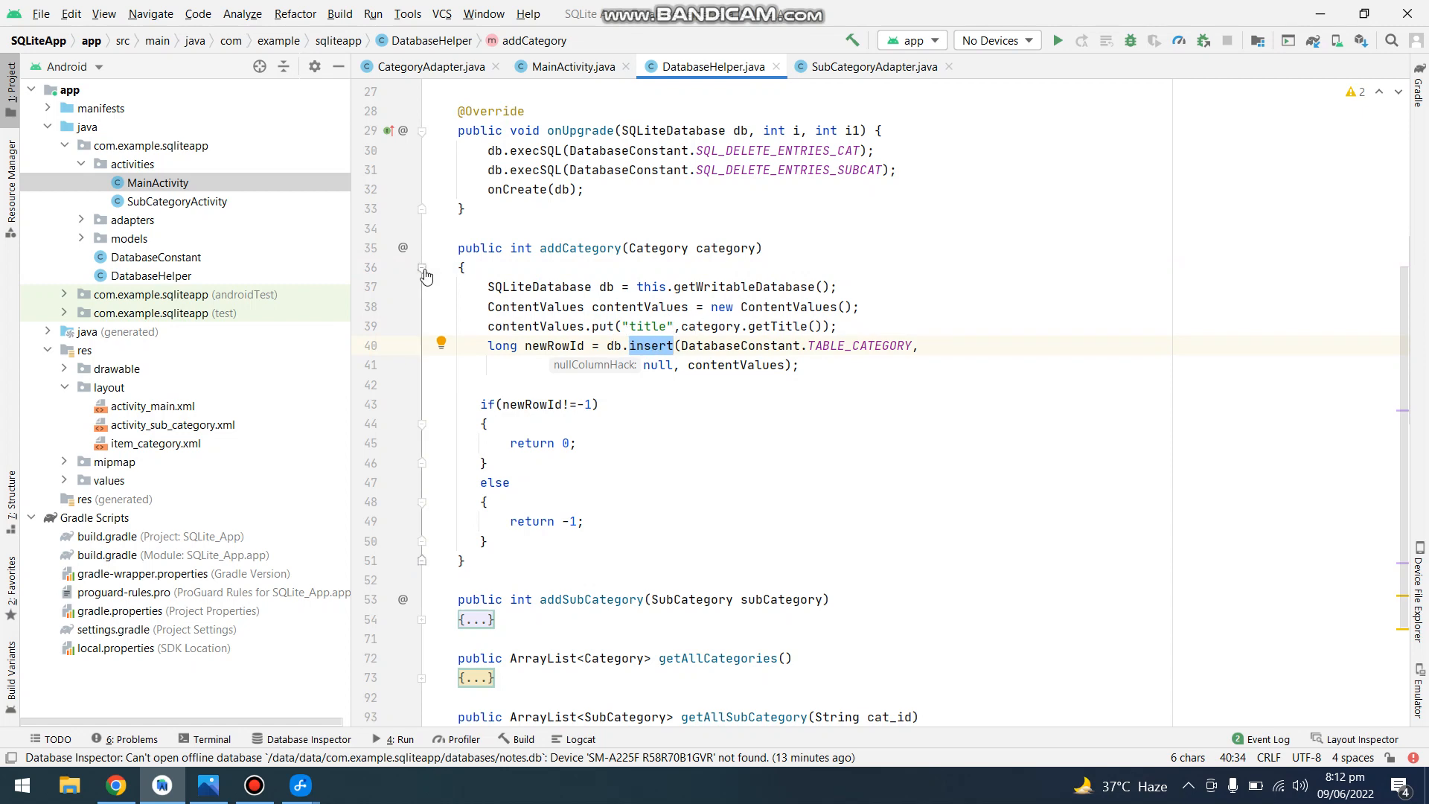
{"action": "left_click", "coordinate": [422, 268]}
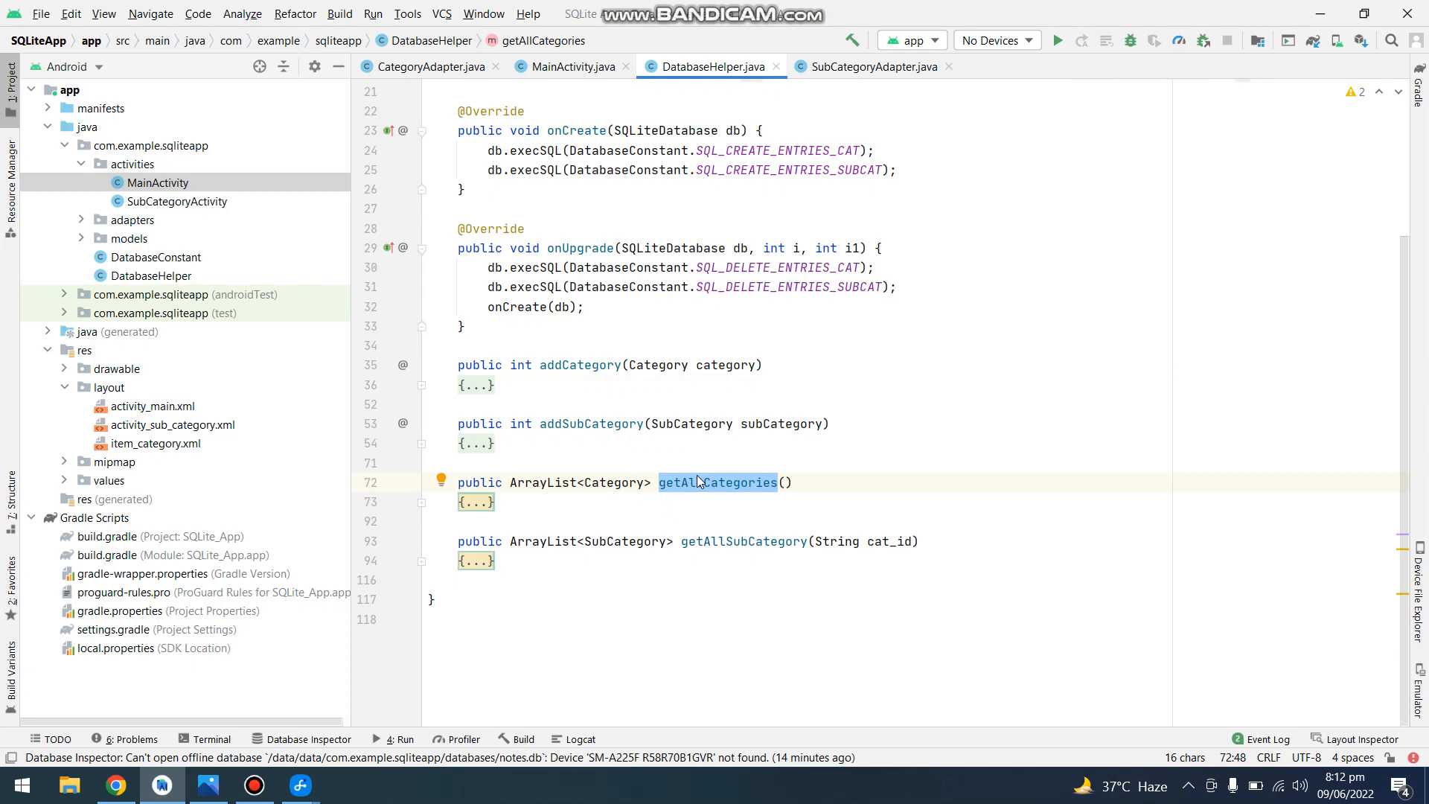
- Review getAllCategories' do-while cursor loop and arrayListCat, then switch to MainActivity
{"action": "left_click", "coordinate": [475, 503]}
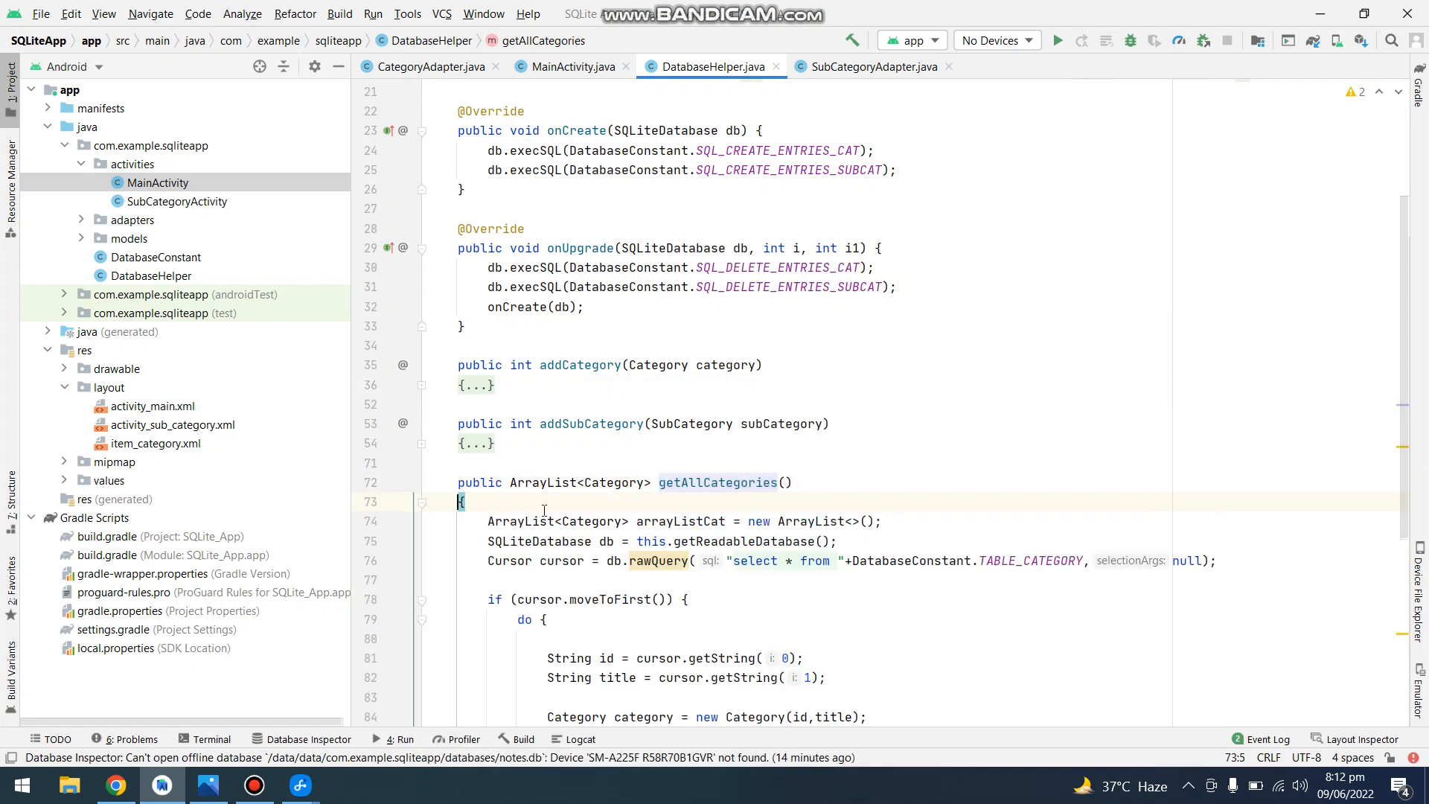
{"action": "scroll", "scroll_direction": "down", "scroll_amount": 3}
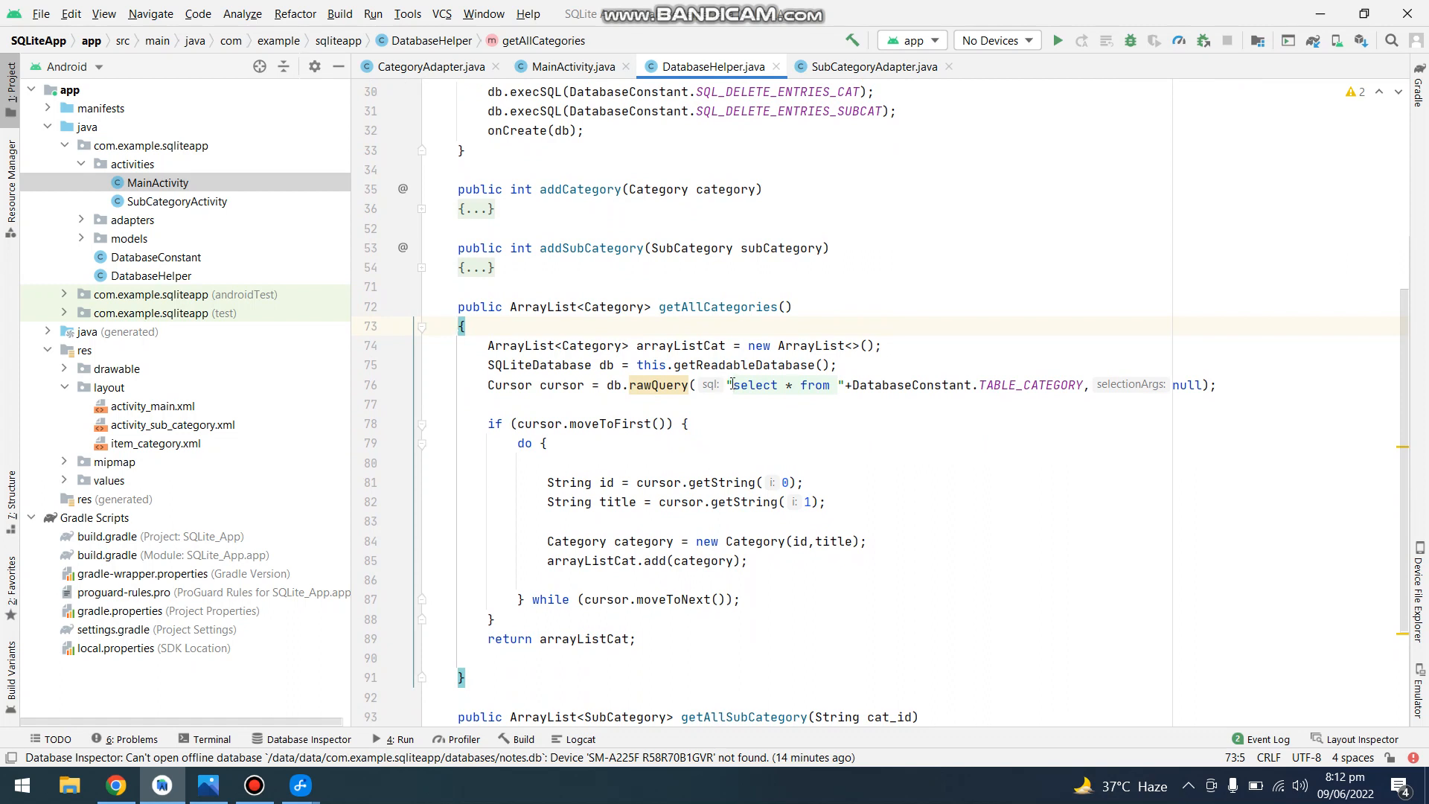
{"action": "left_click_drag", "start_coordinate": [729, 384], "coordinate": [1030, 385]}
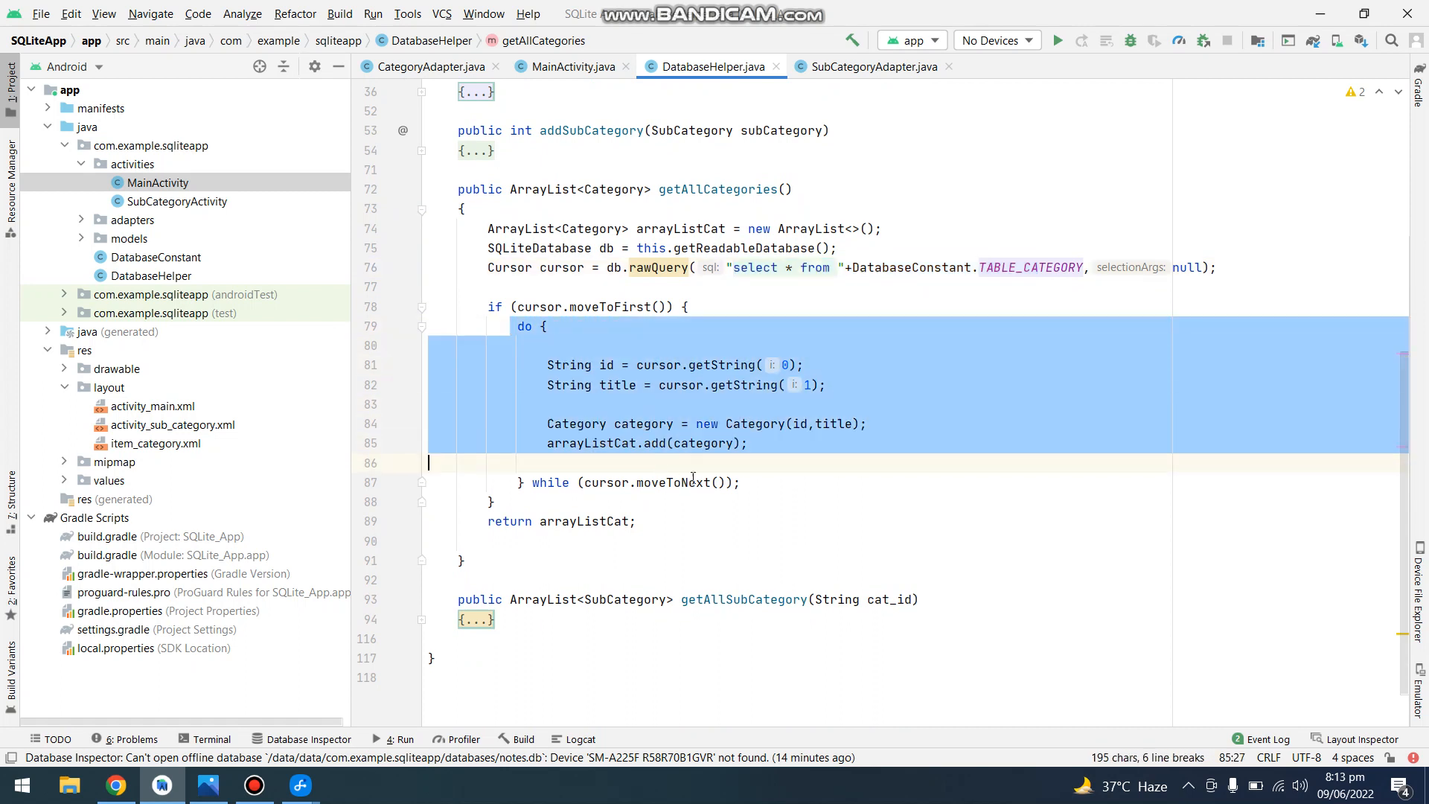
{"action": "left_click", "coordinate": [637, 365]}
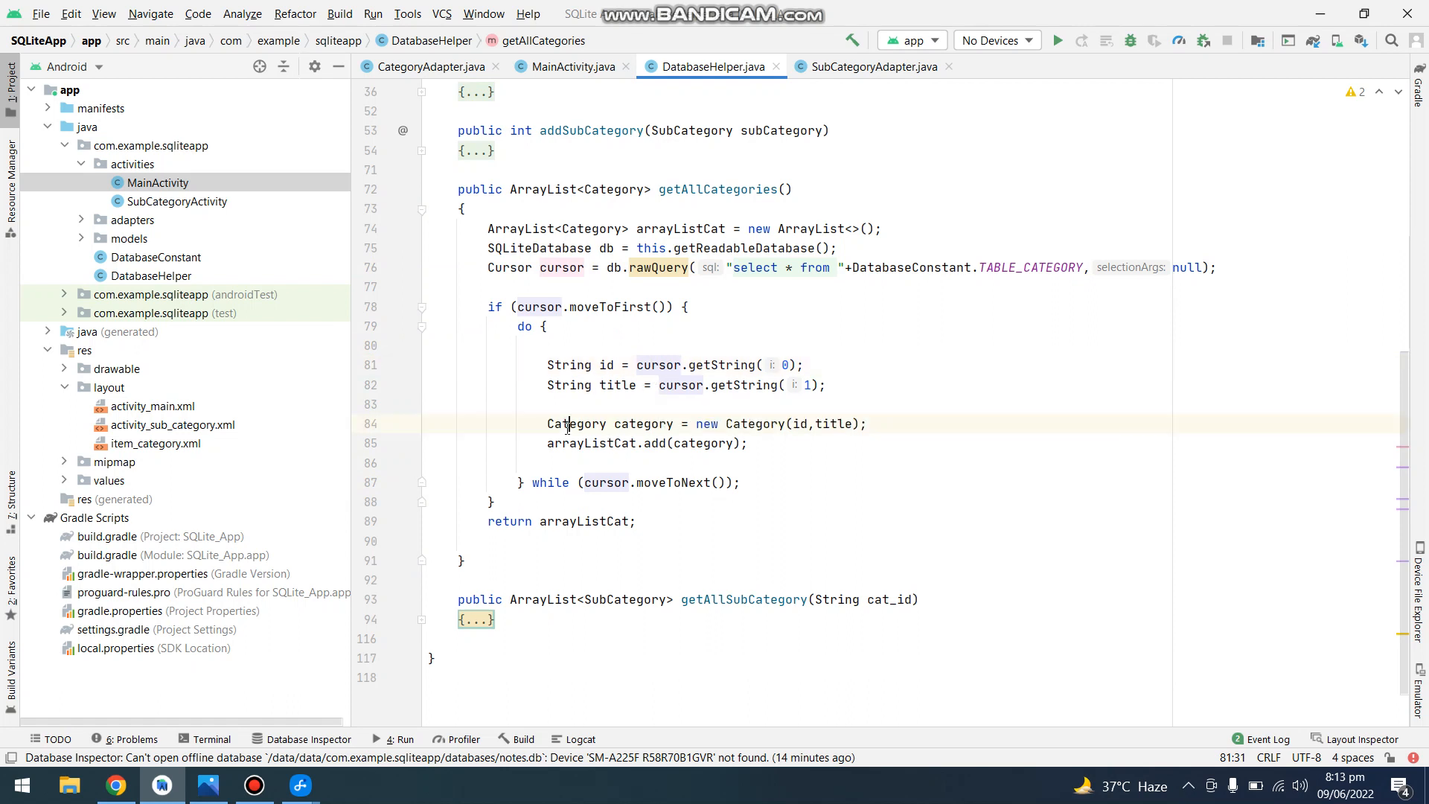
{"action": "double_click", "coordinate": [576, 424]}
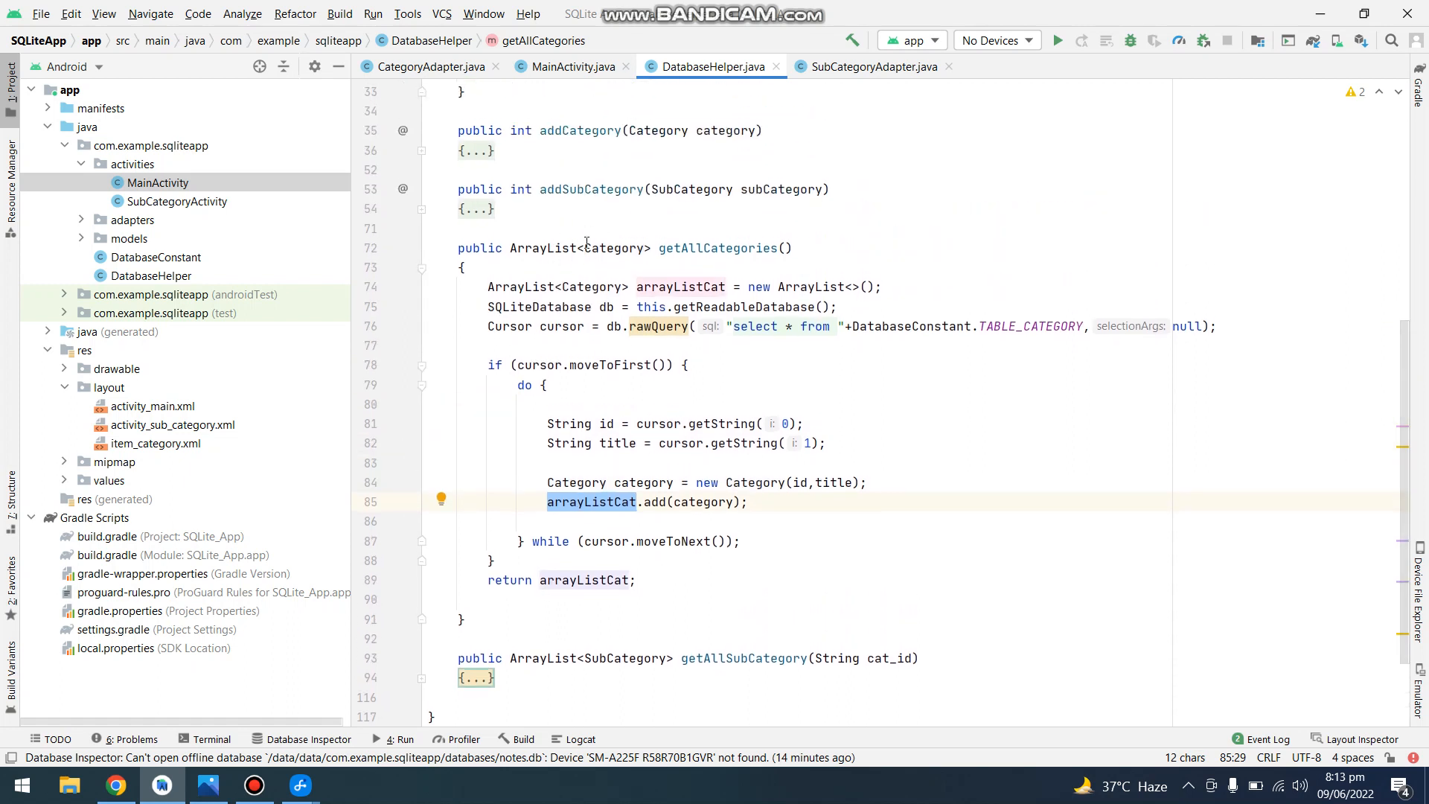
{"action": "mouse_move", "coordinate": [654, 274]}
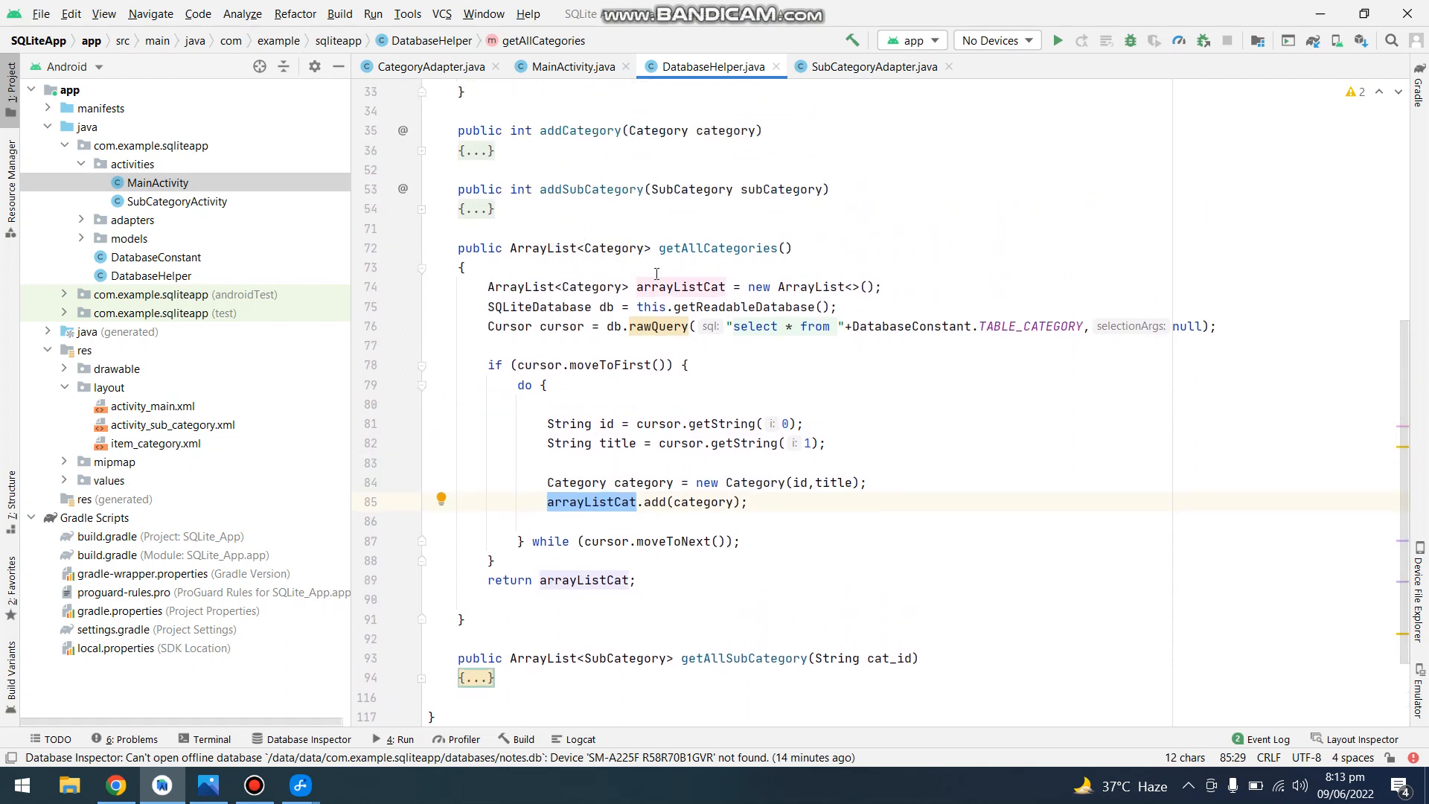
{"action": "left_click", "coordinate": [571, 66]}
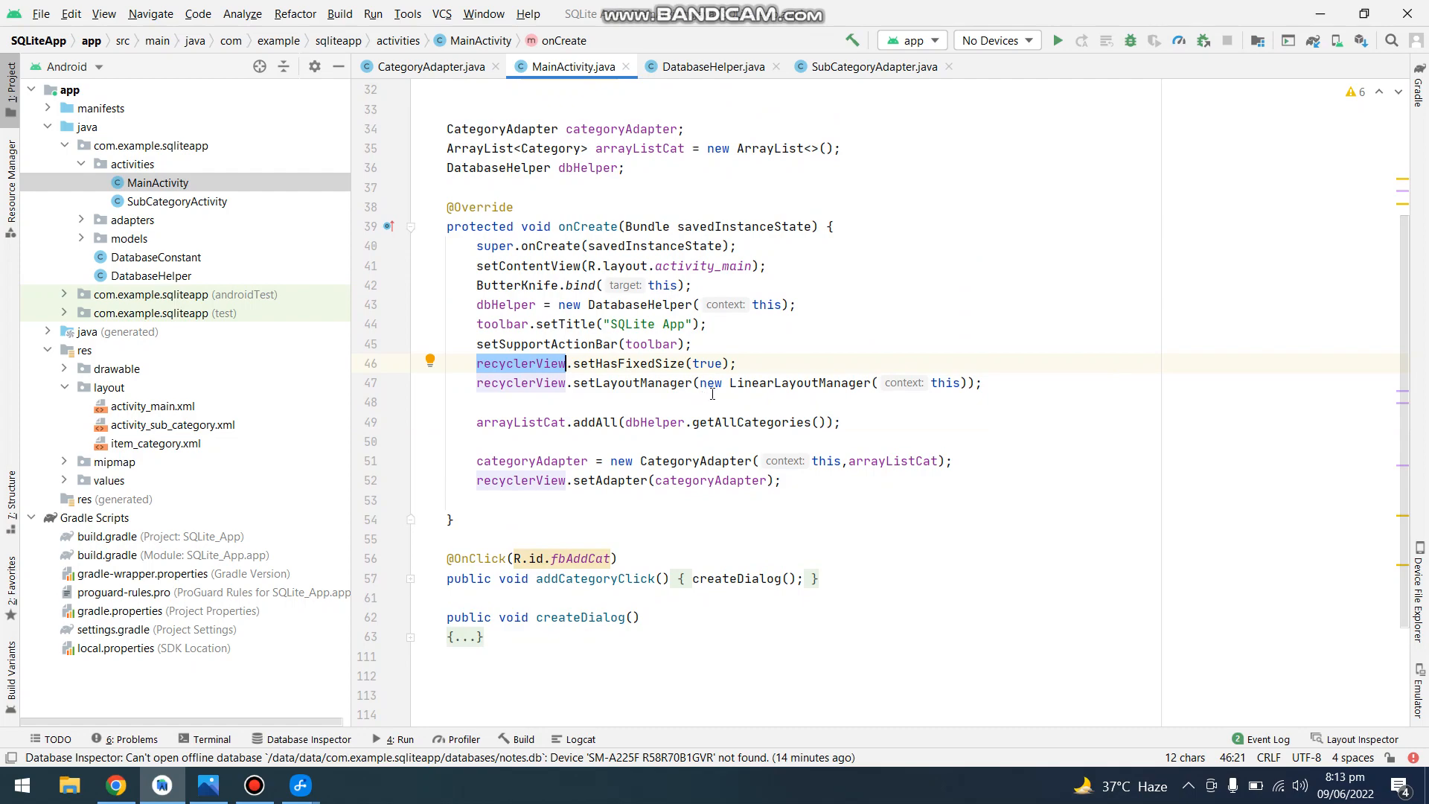
- Show CategoryViewHolder's setOnClickListener that launches SubCategoryActivity in CategoryAdapter
{"action": "left_click", "coordinate": [427, 66]}
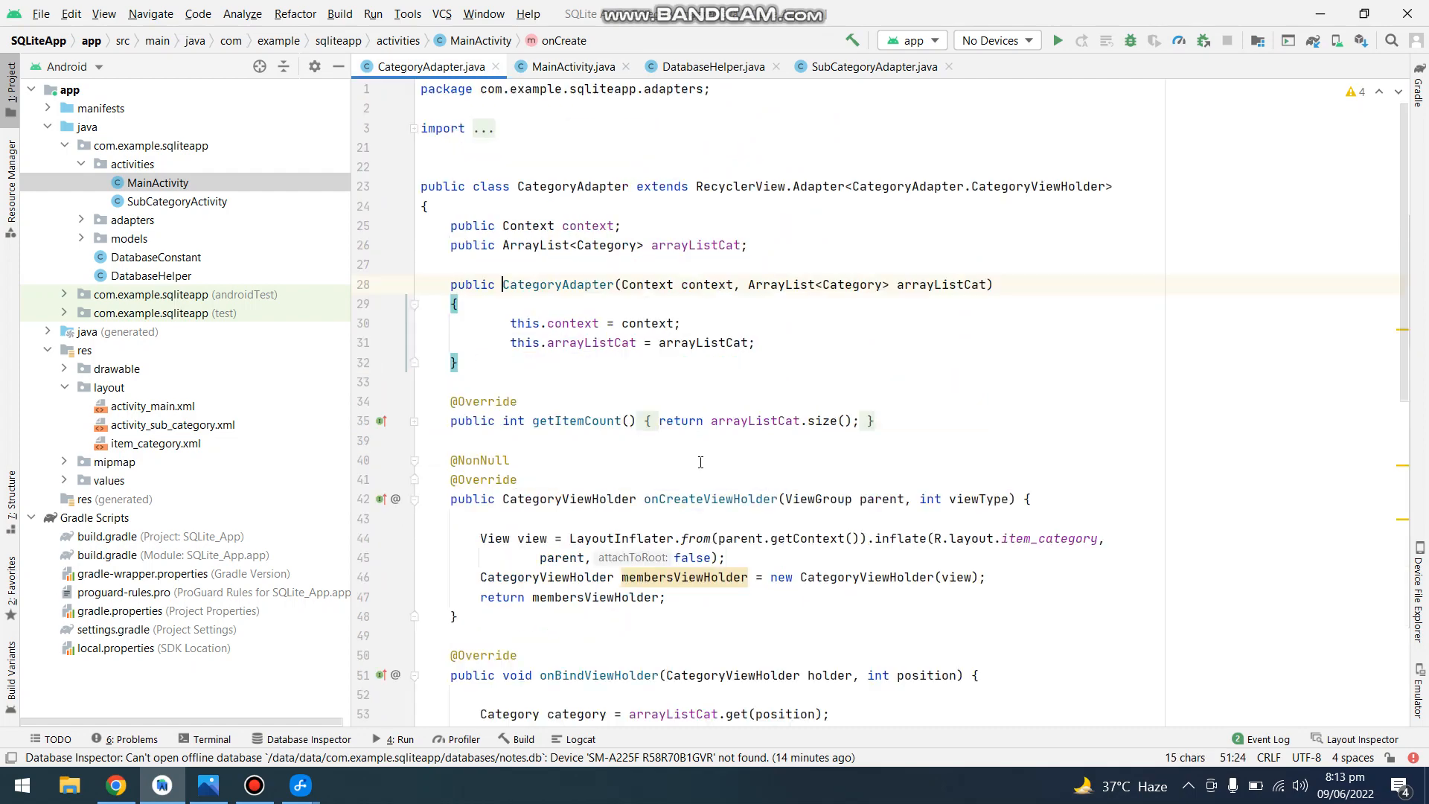
{"action": "scroll", "scroll_direction": "down", "scroll_amount": 3}
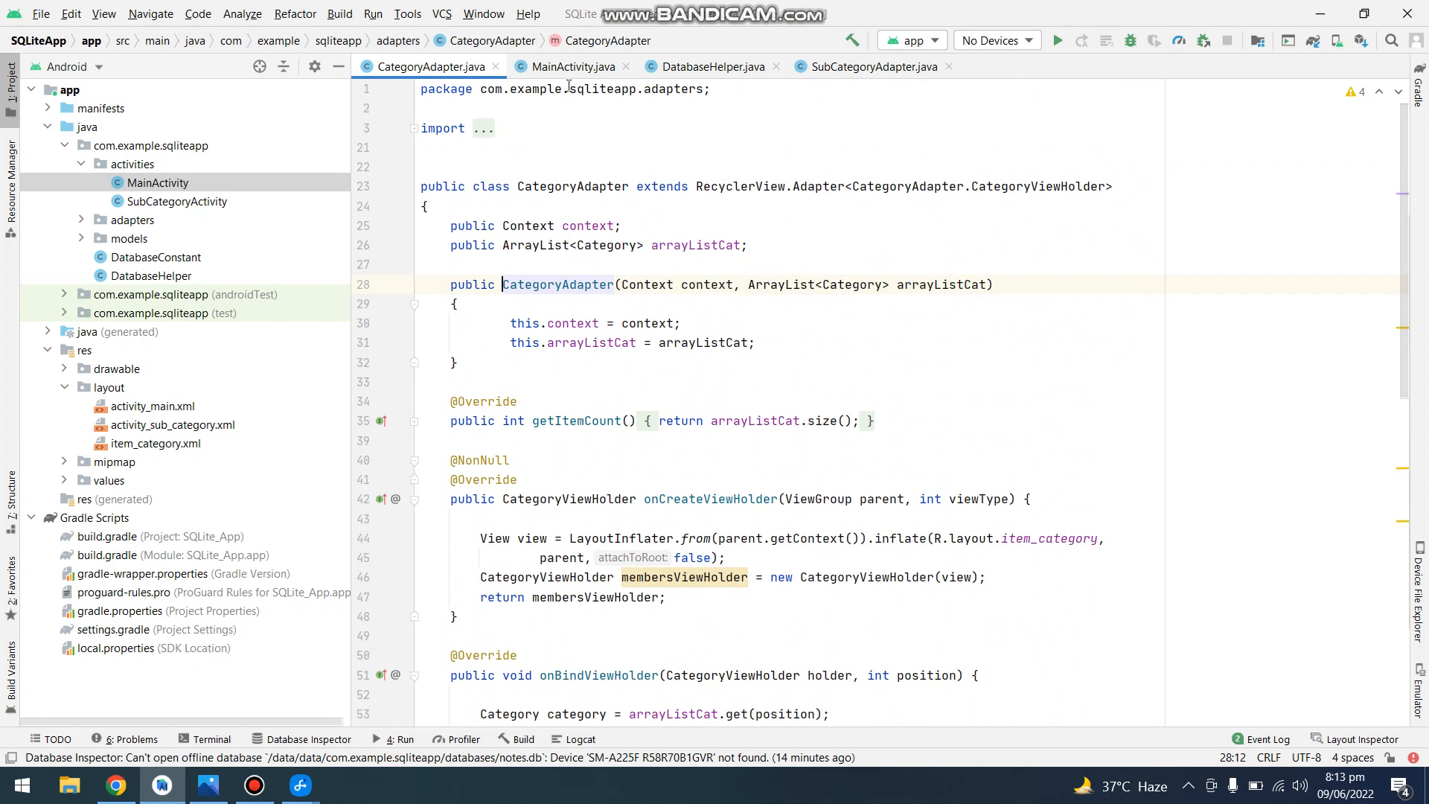
{"action": "mouse_move", "coordinate": [259, 250]}
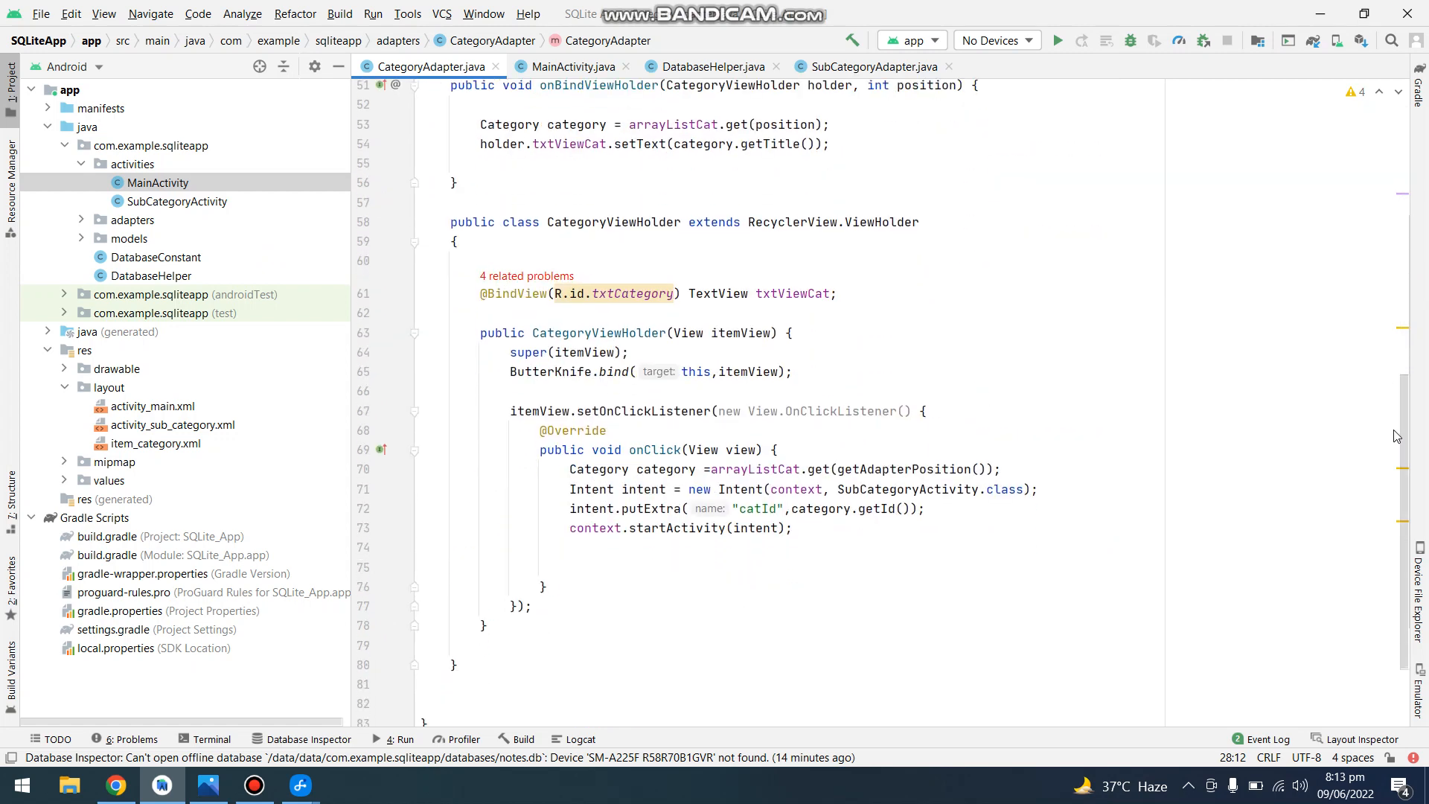
{"action": "left_click", "coordinate": [811, 410]}
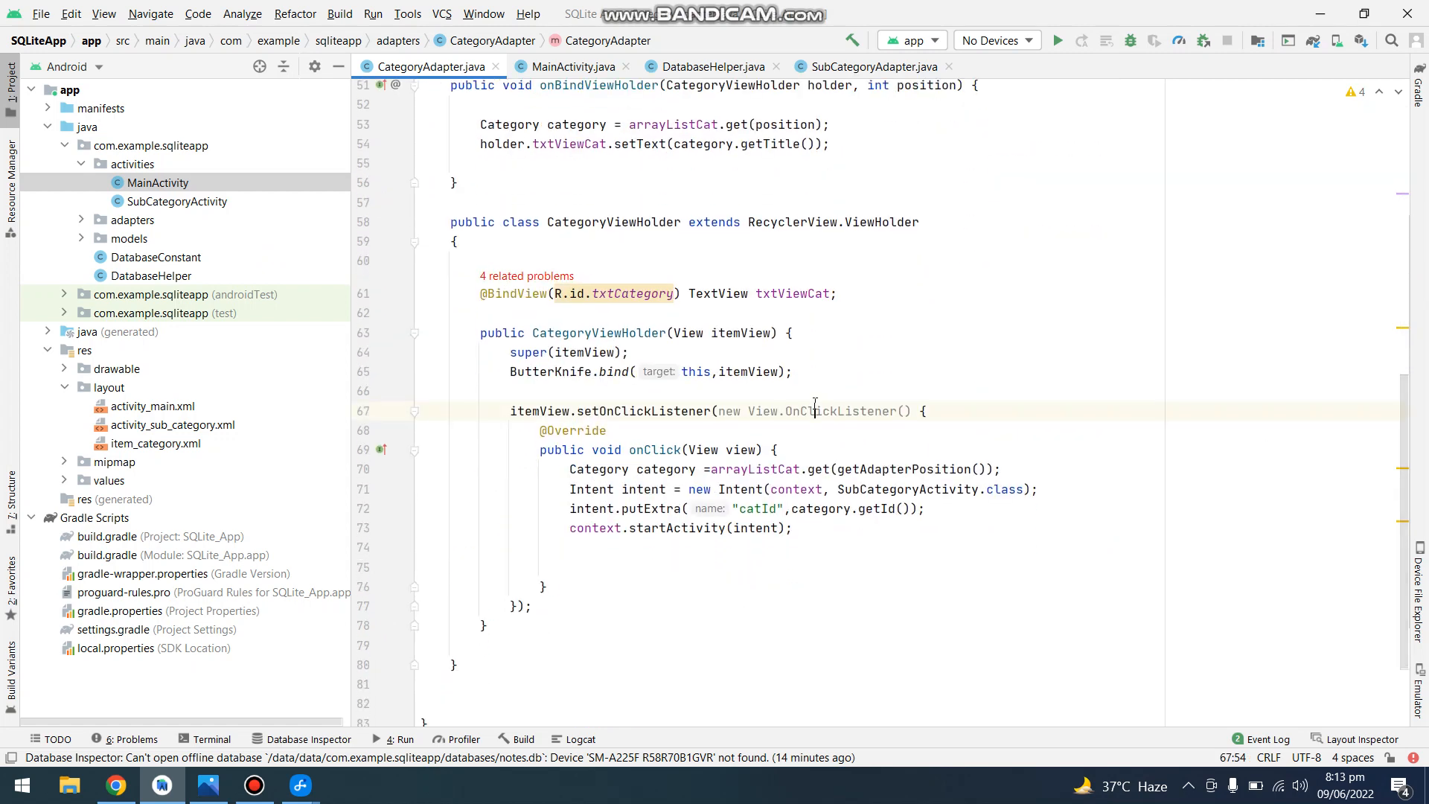
{"action": "left_click", "coordinate": [816, 410]}
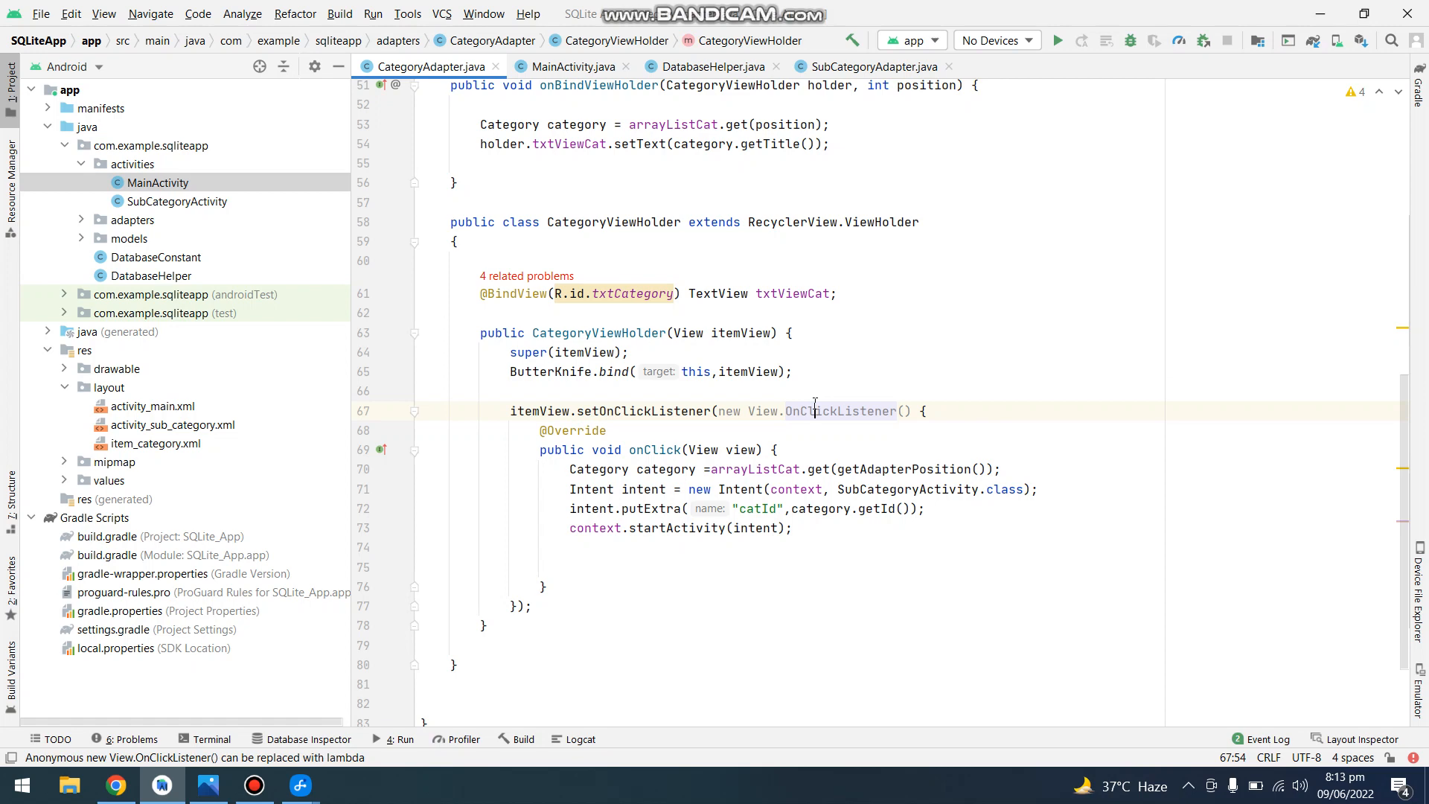